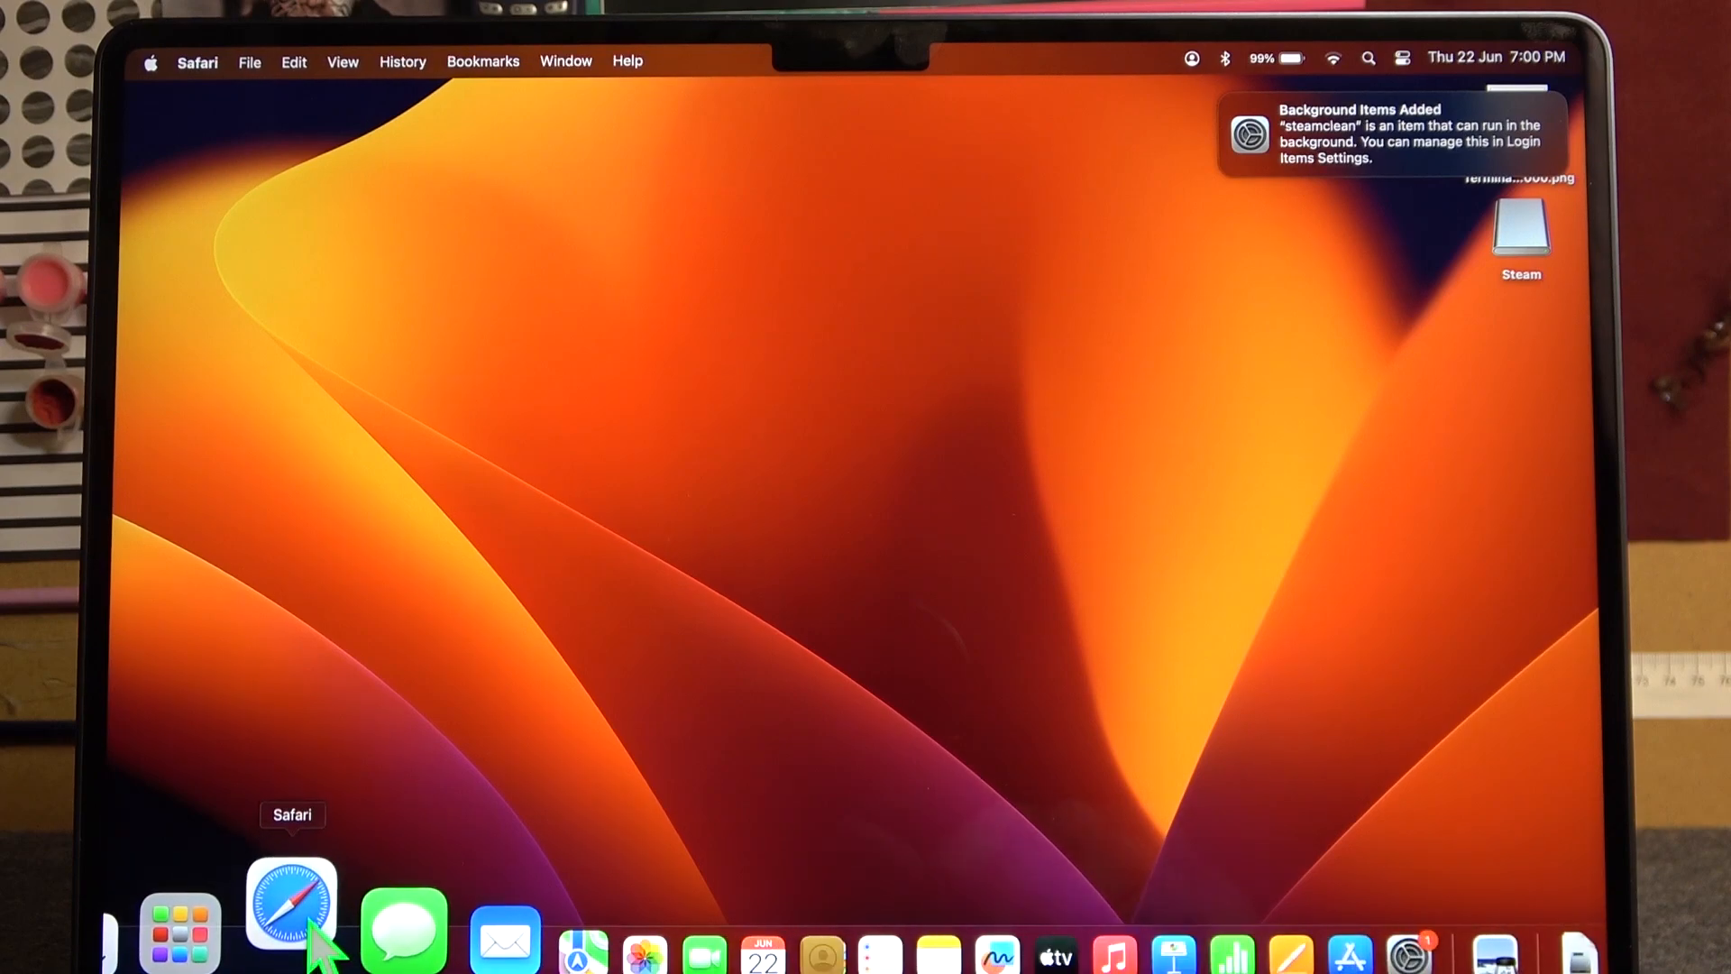
Step: Launch Safari, show the bookmarks sidebar, and expand the Favourites folder
left_click(291, 908)
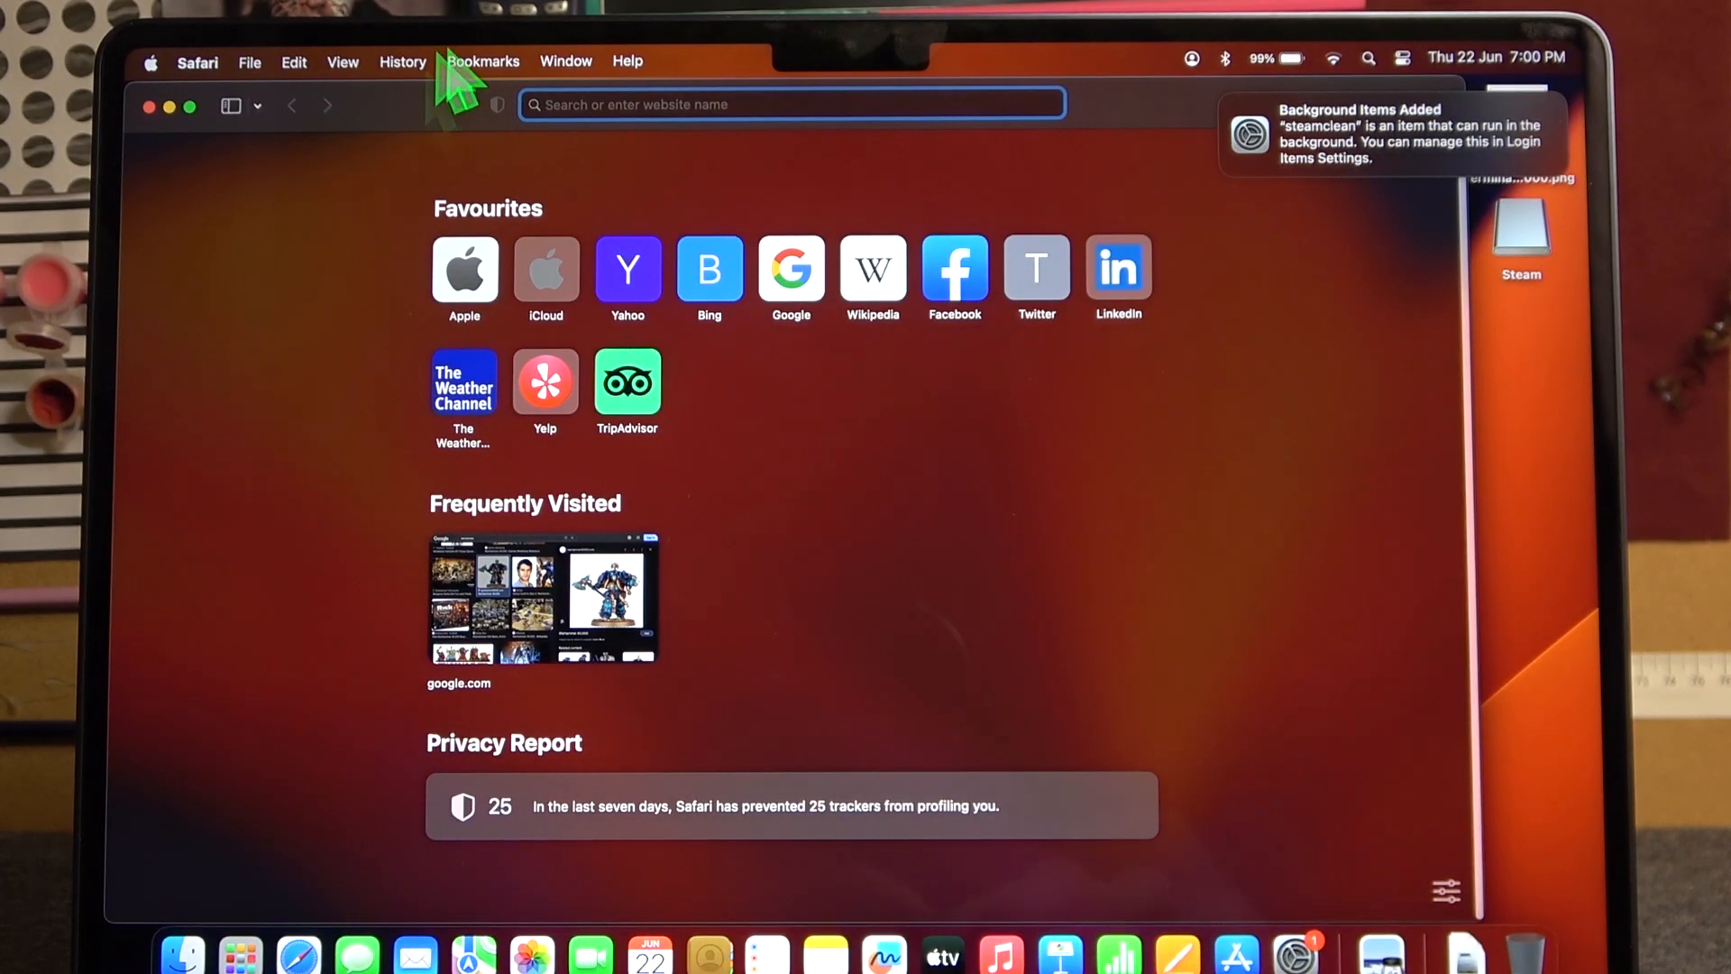
left_click(482, 60)
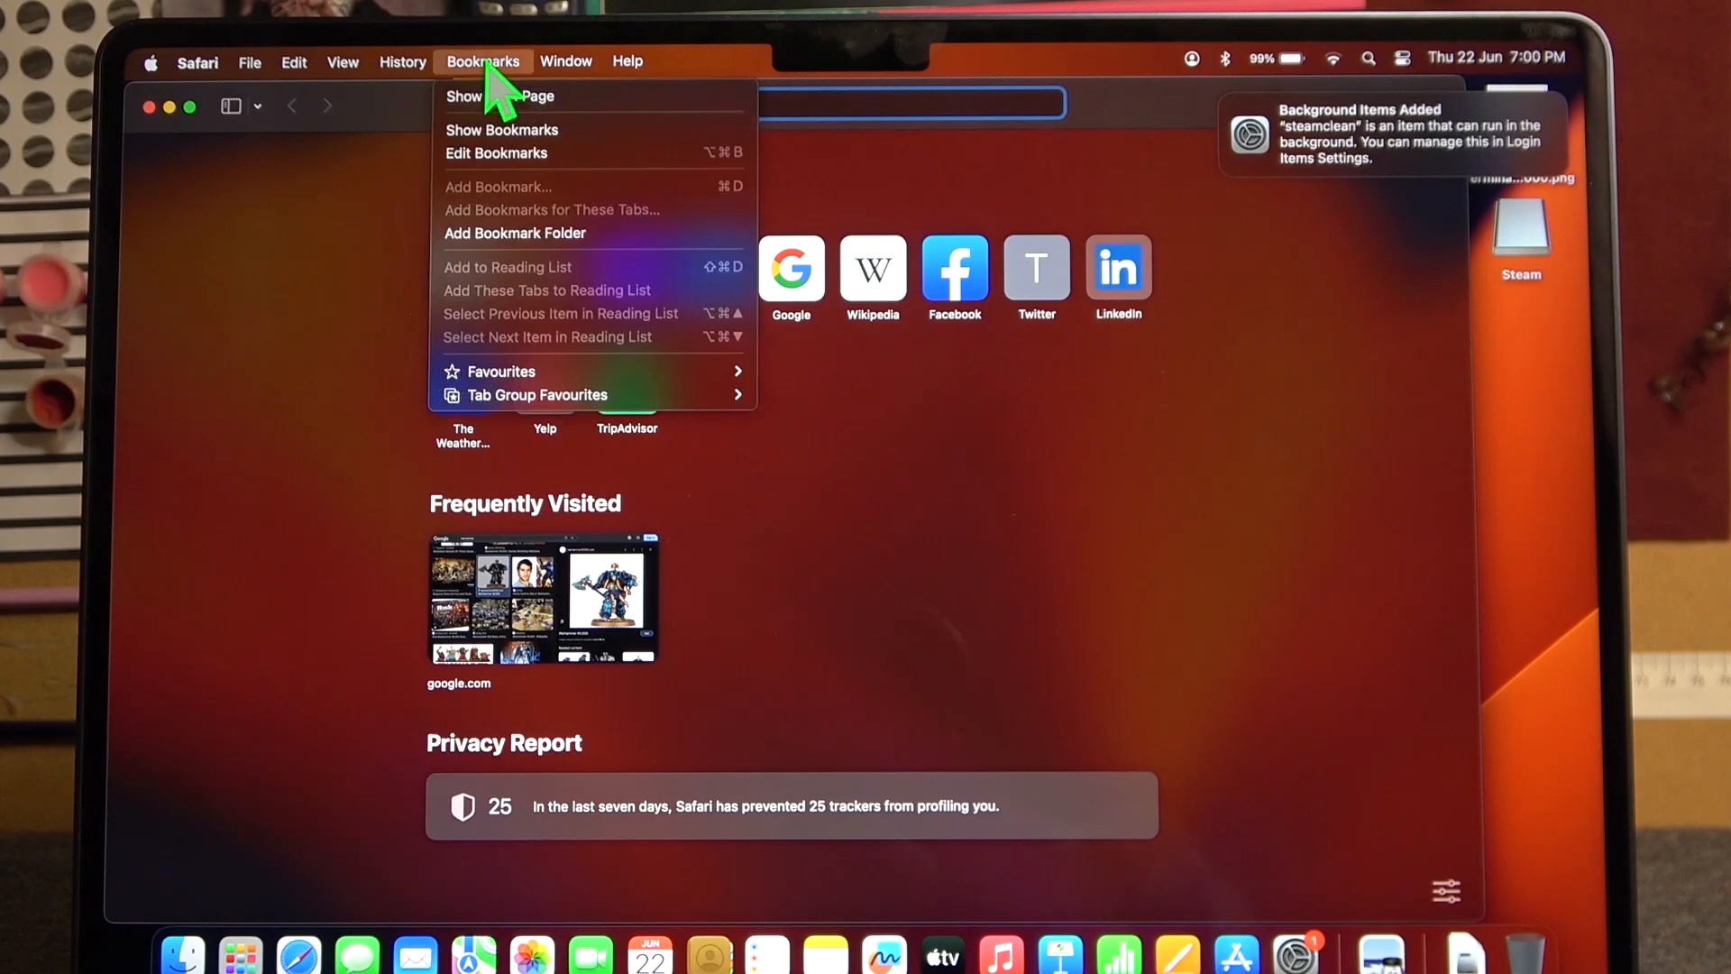
mouse_move(471, 149)
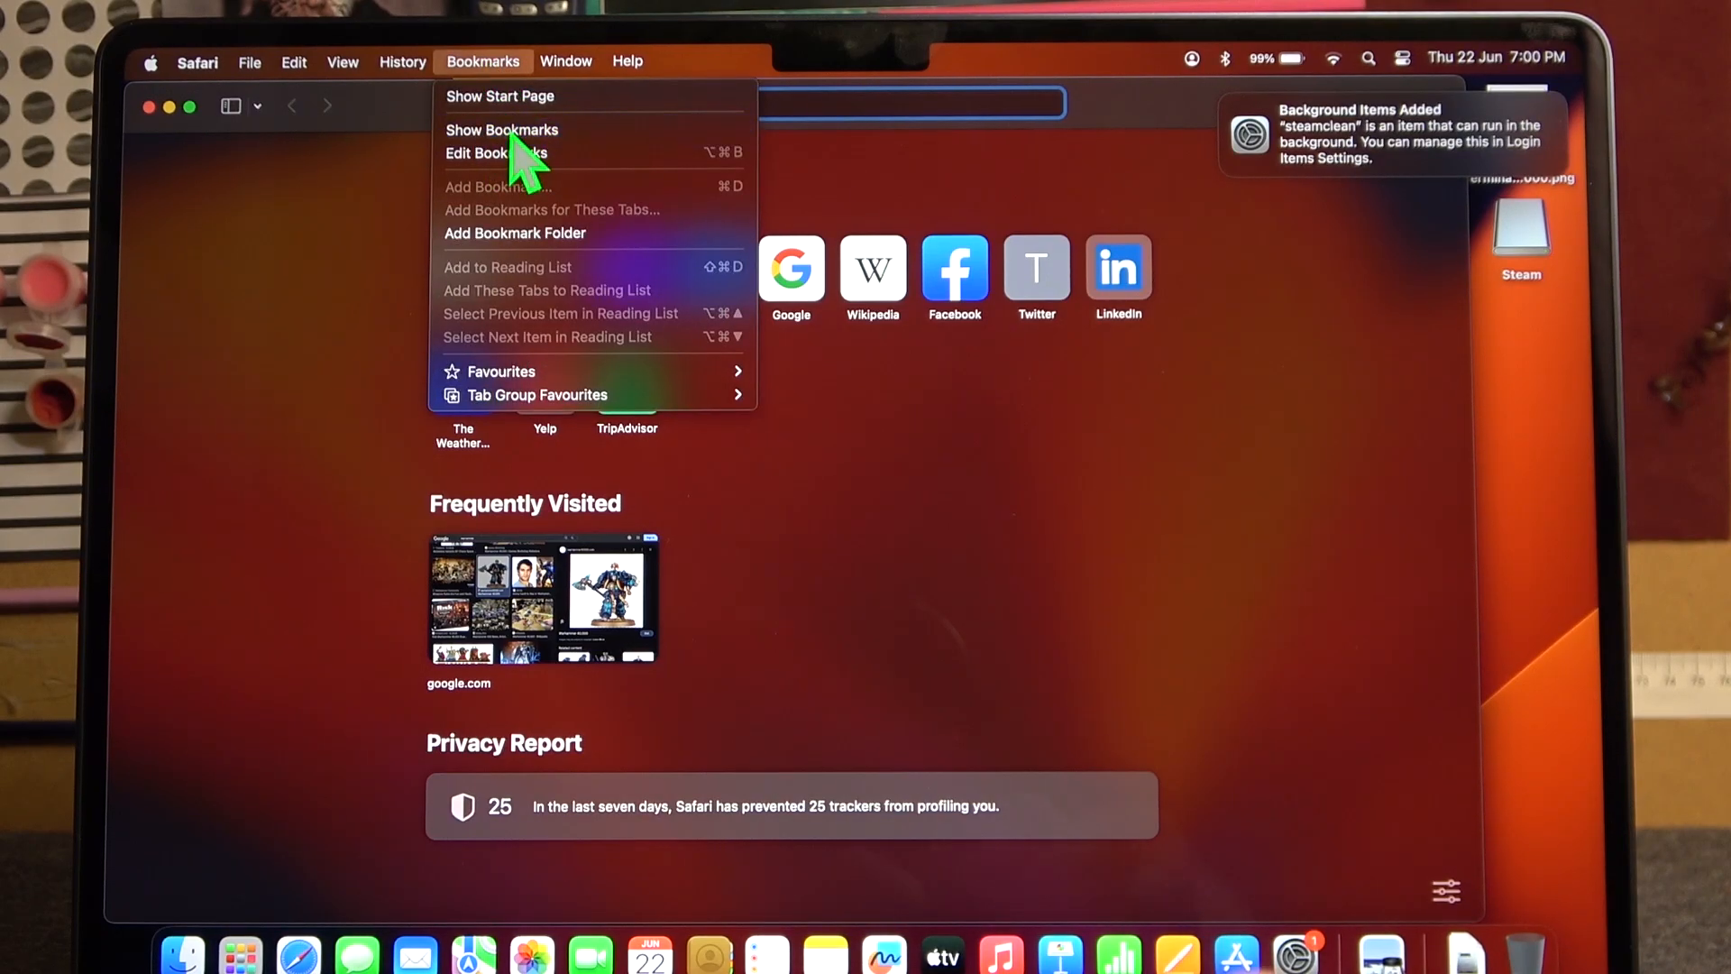
left_click(502, 130)
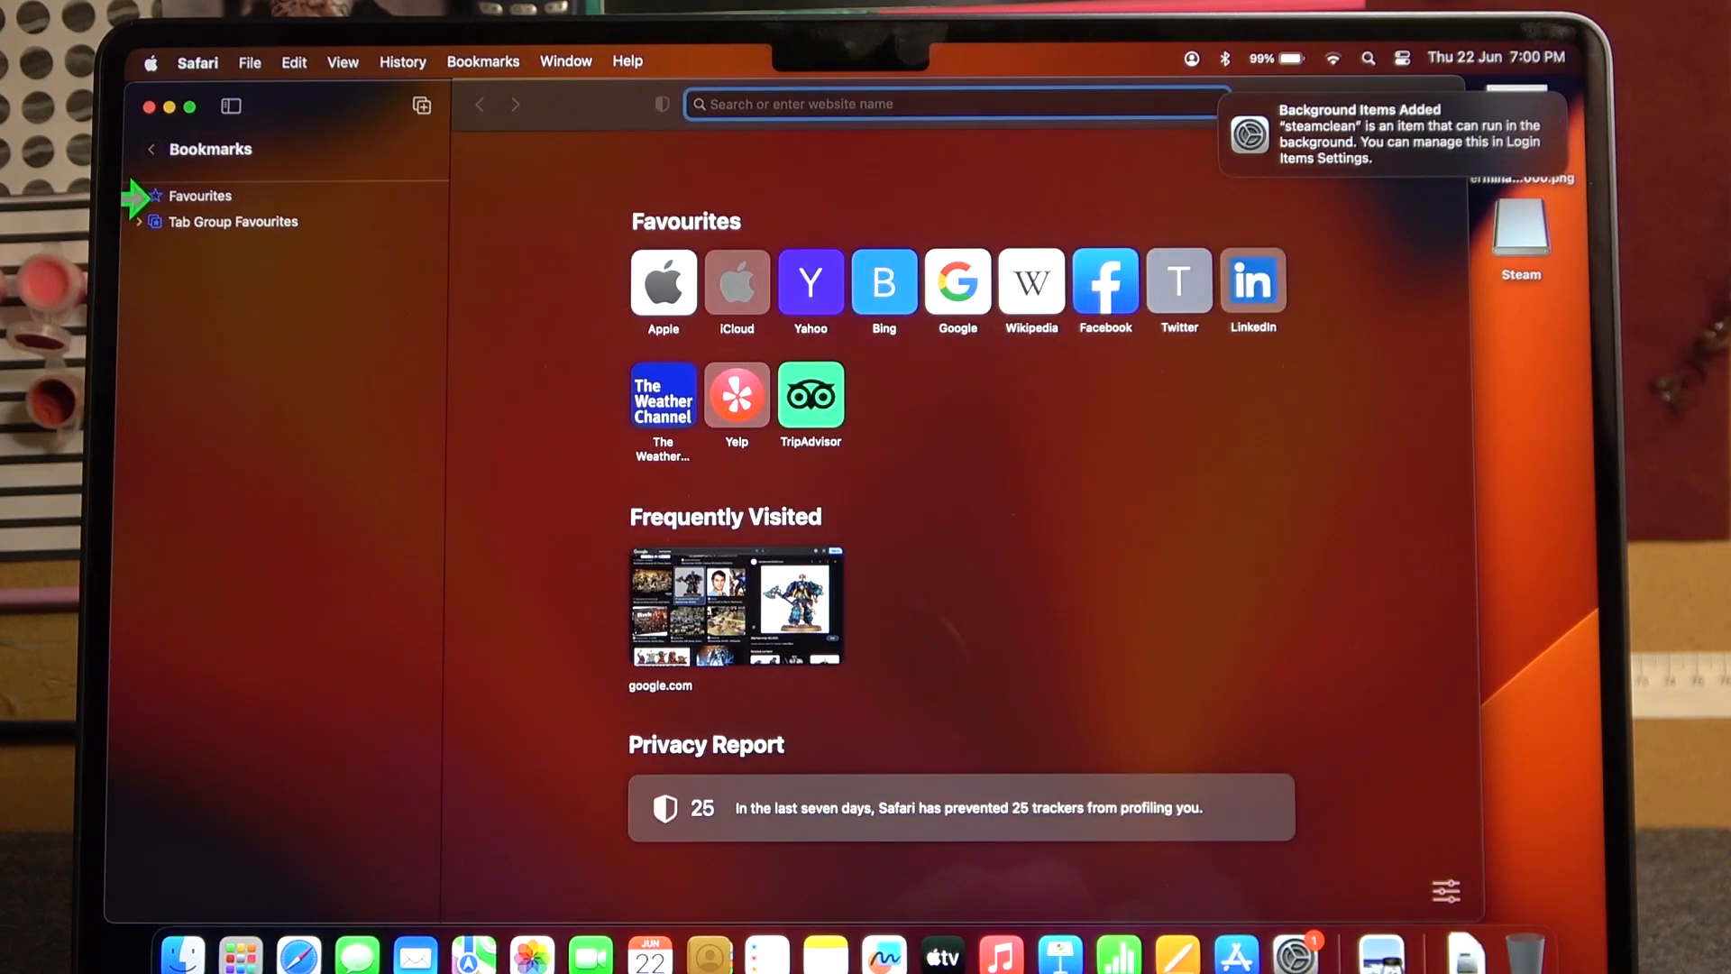
left_click(157, 196)
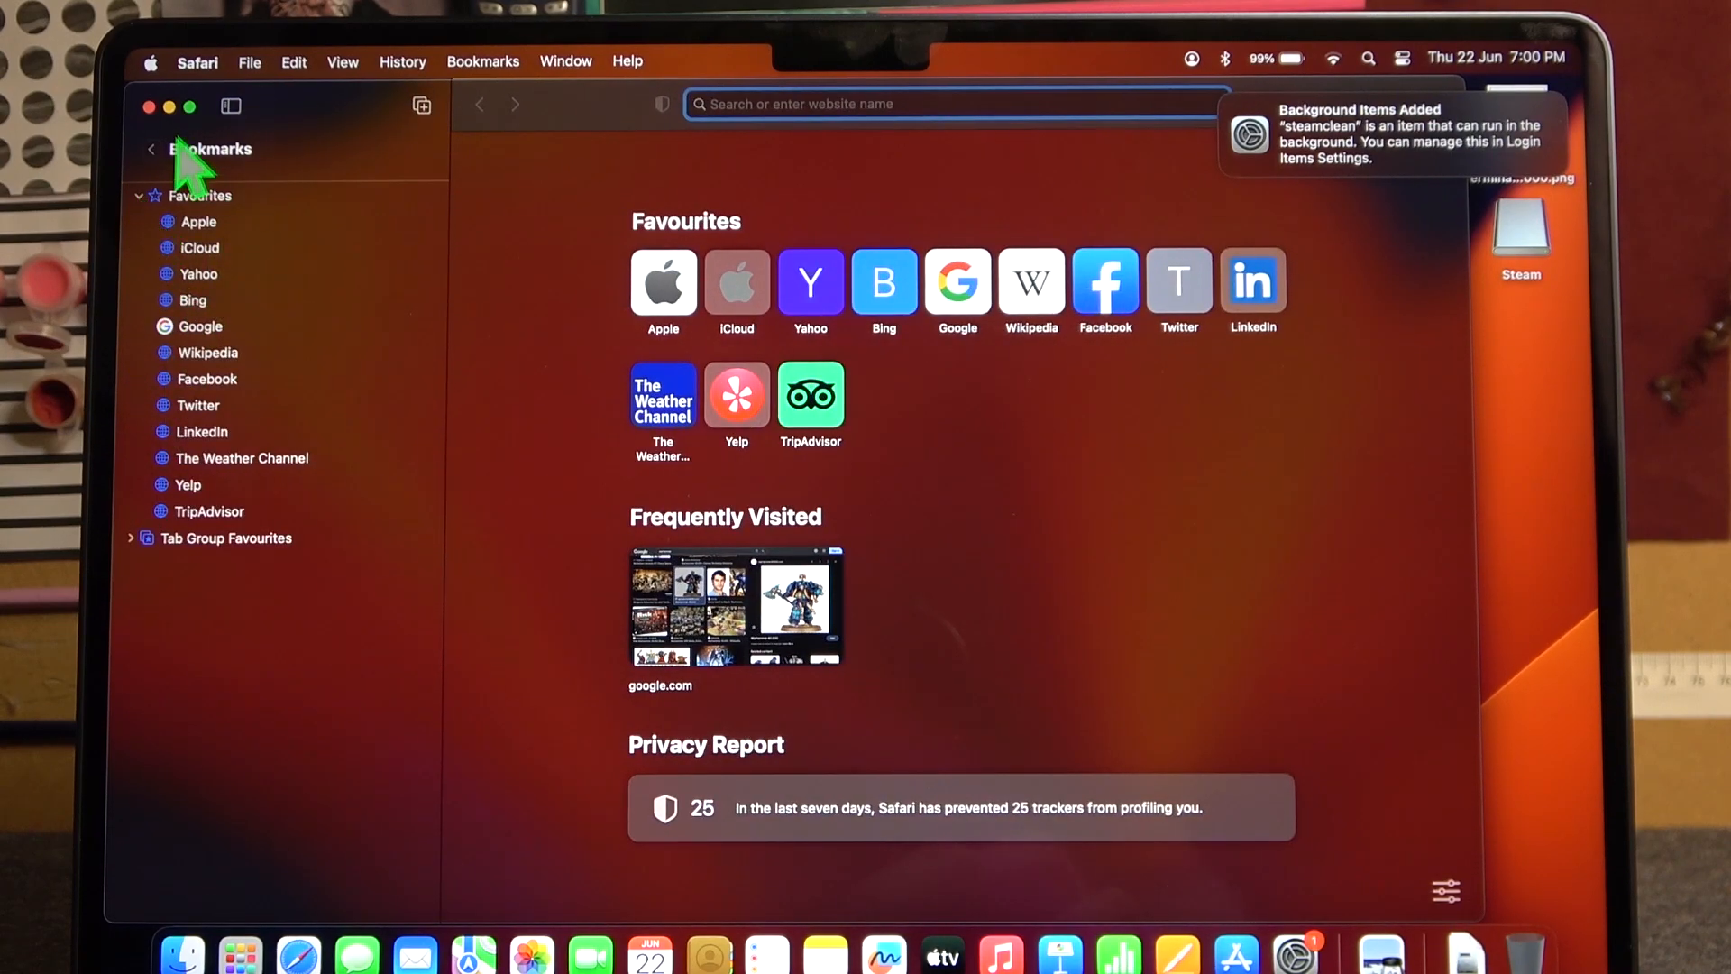
Step: Open Edit Bookmarks, expand Favourites, and bring up the Facebook bookmark's context menu
left_click(482, 62)
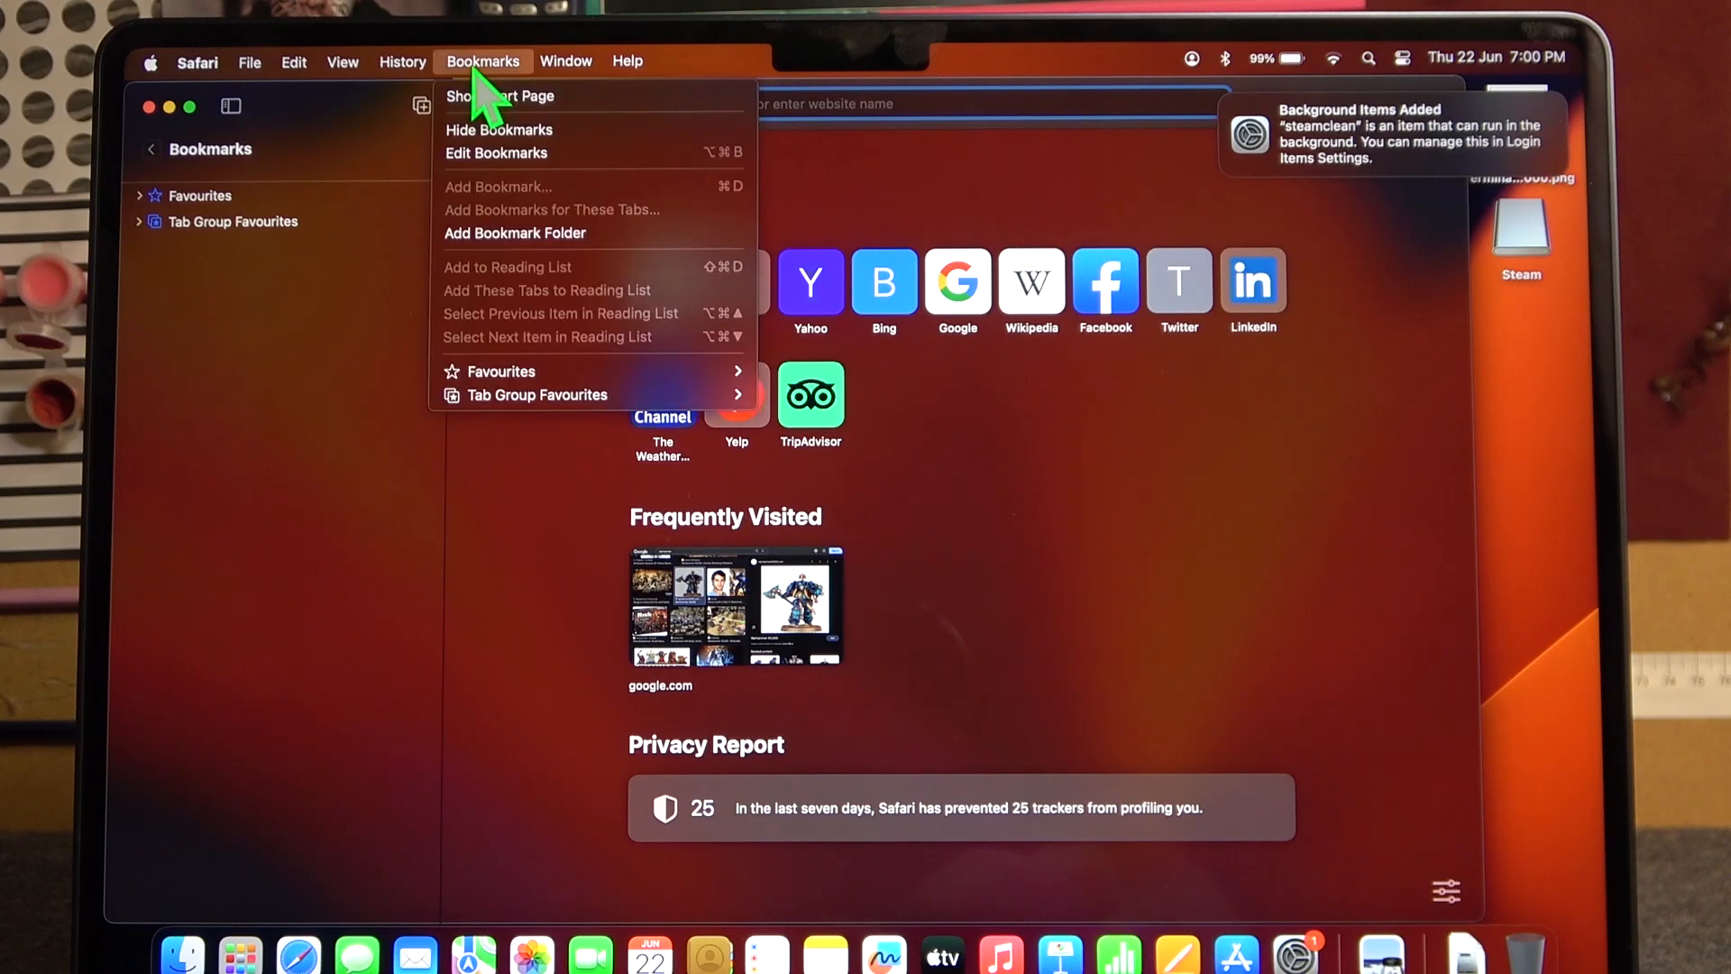
mouse_move(504, 157)
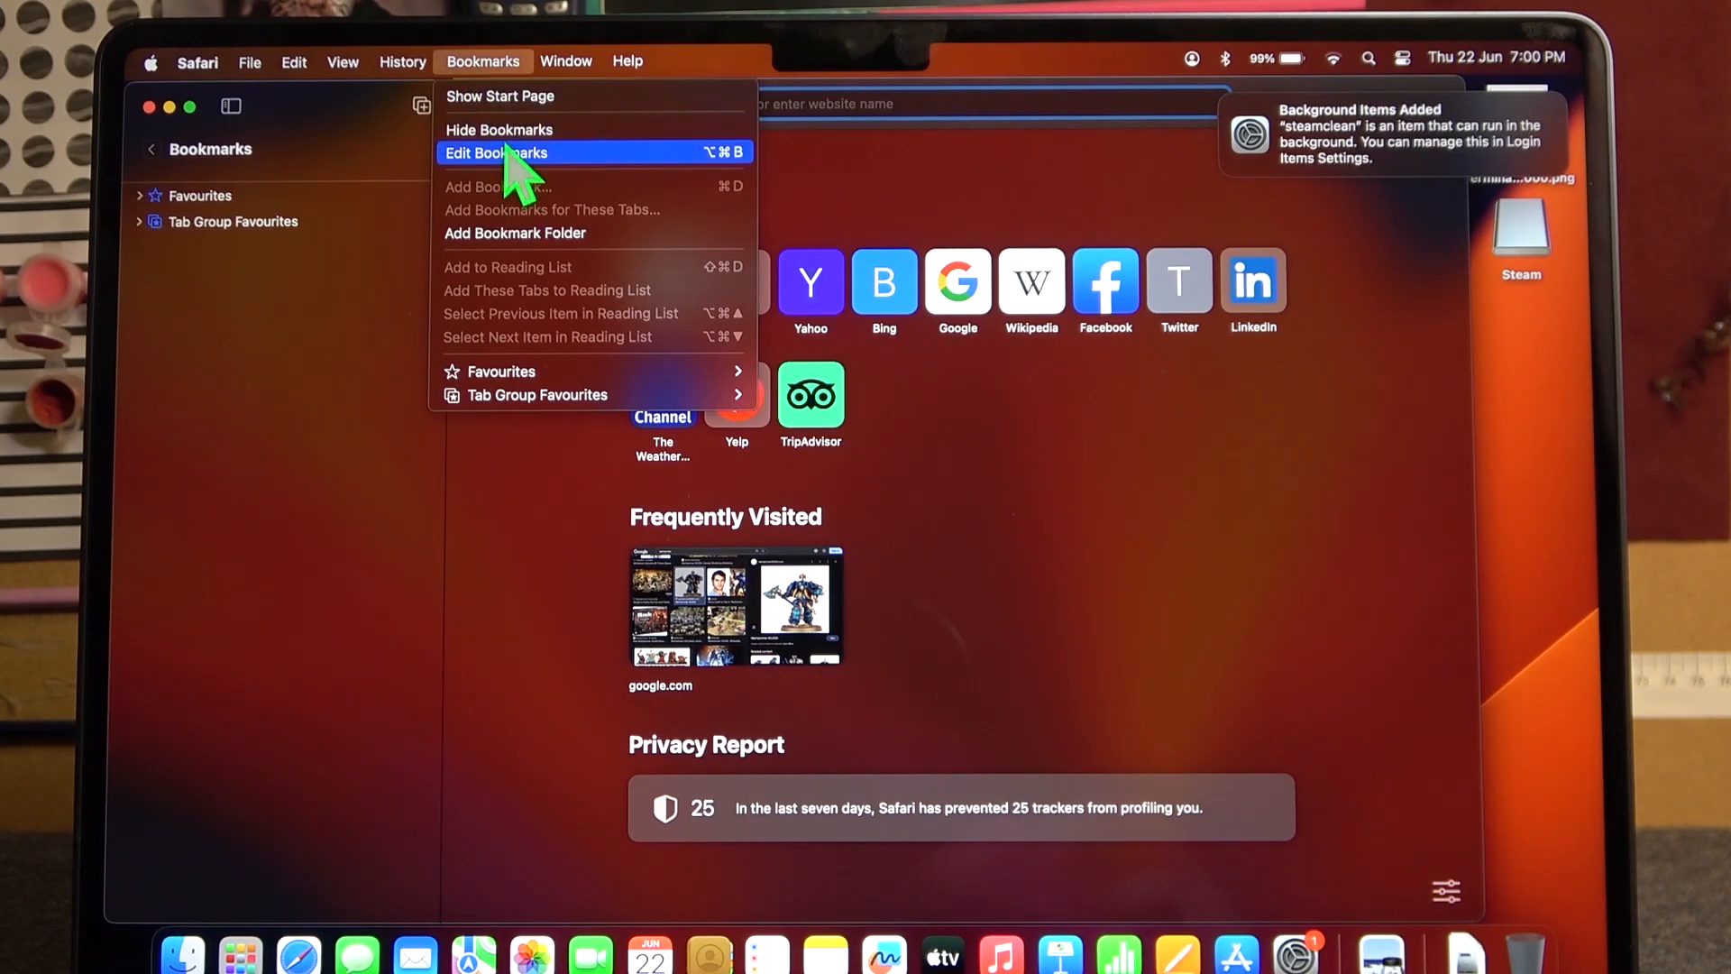
left_click(497, 153)
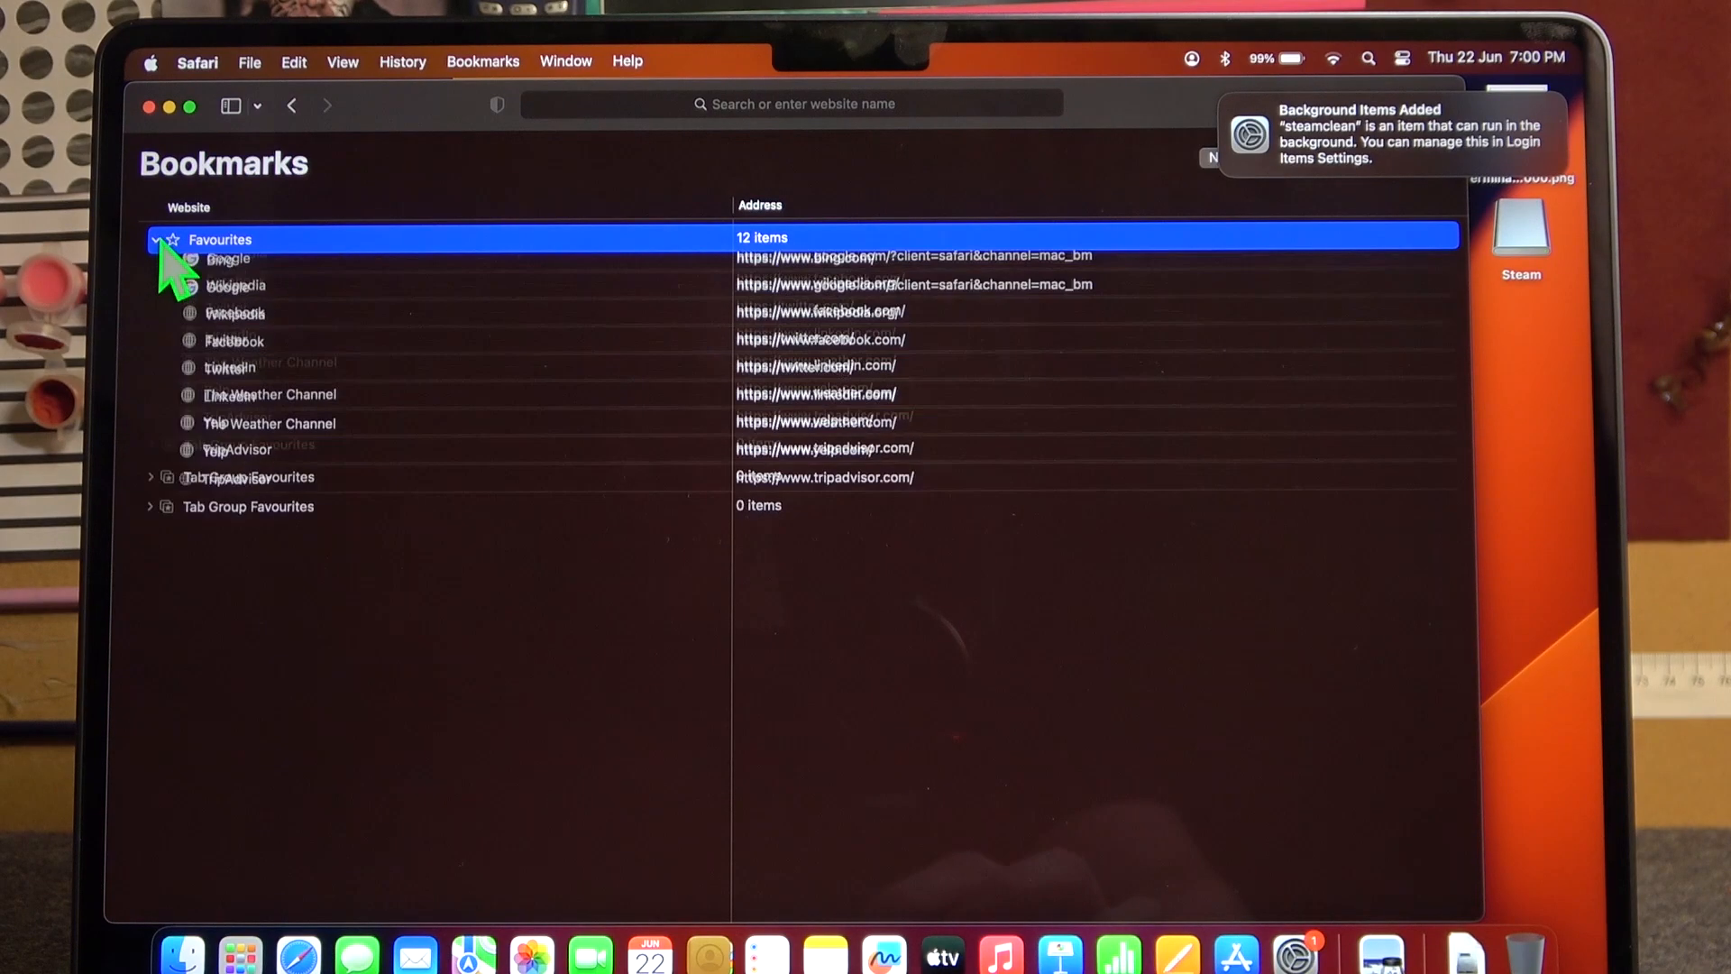
left_click(232, 431)
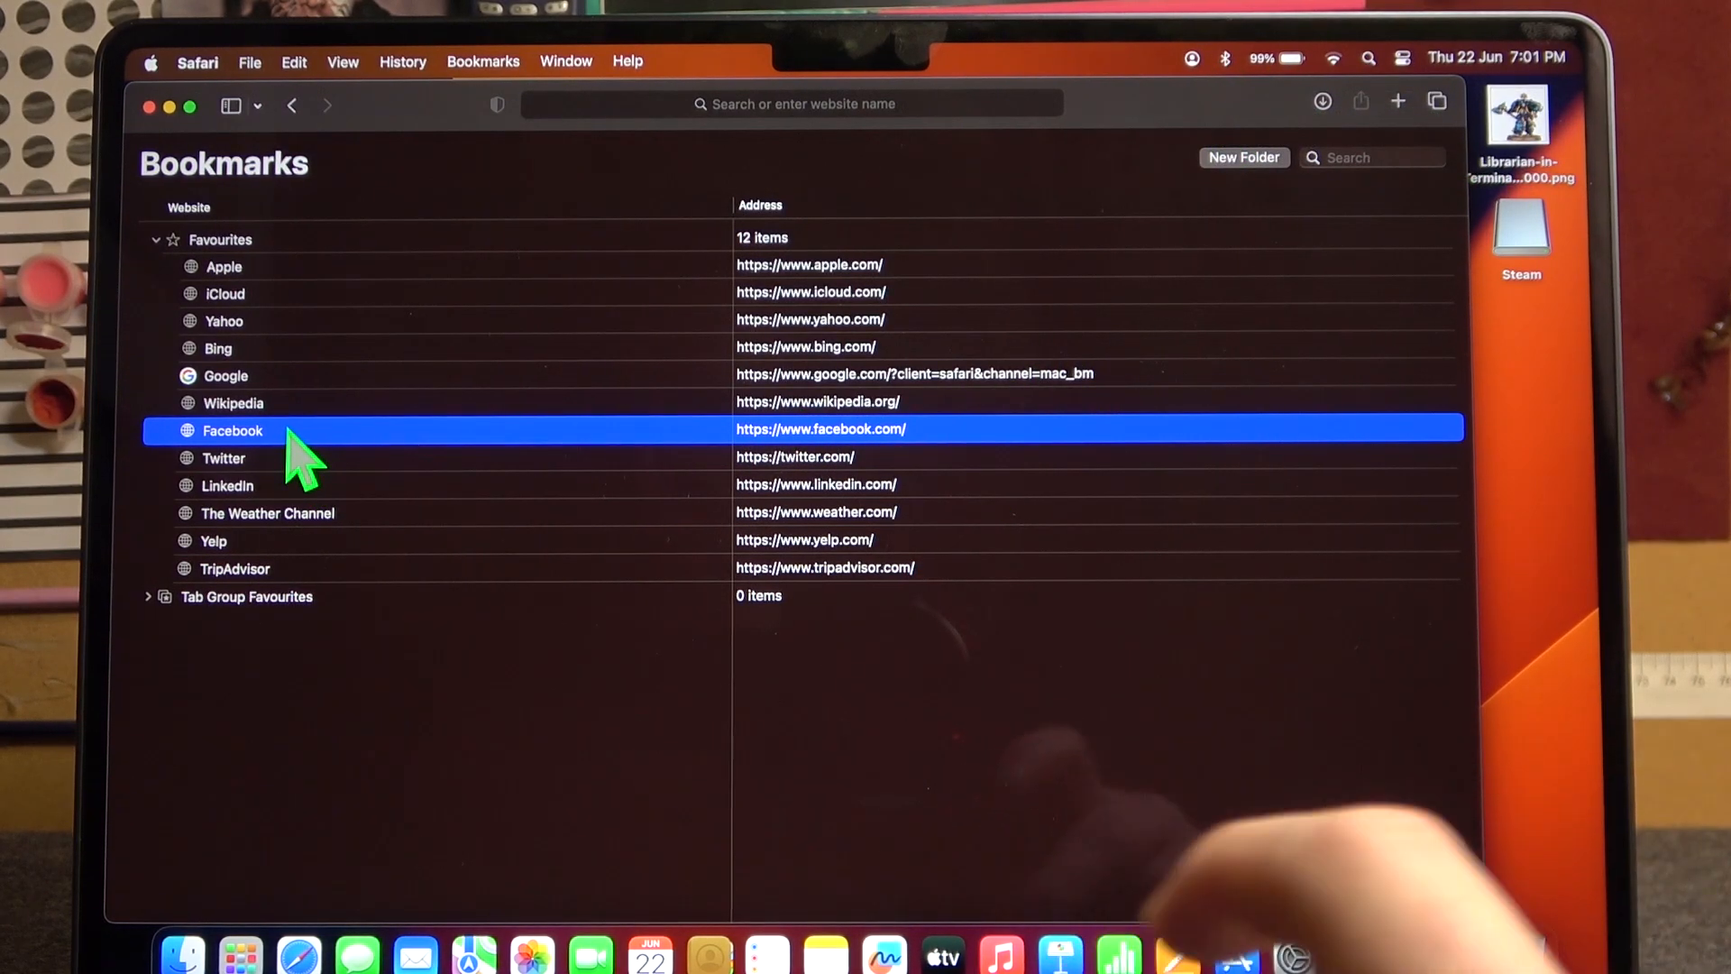
right_click(271, 439)
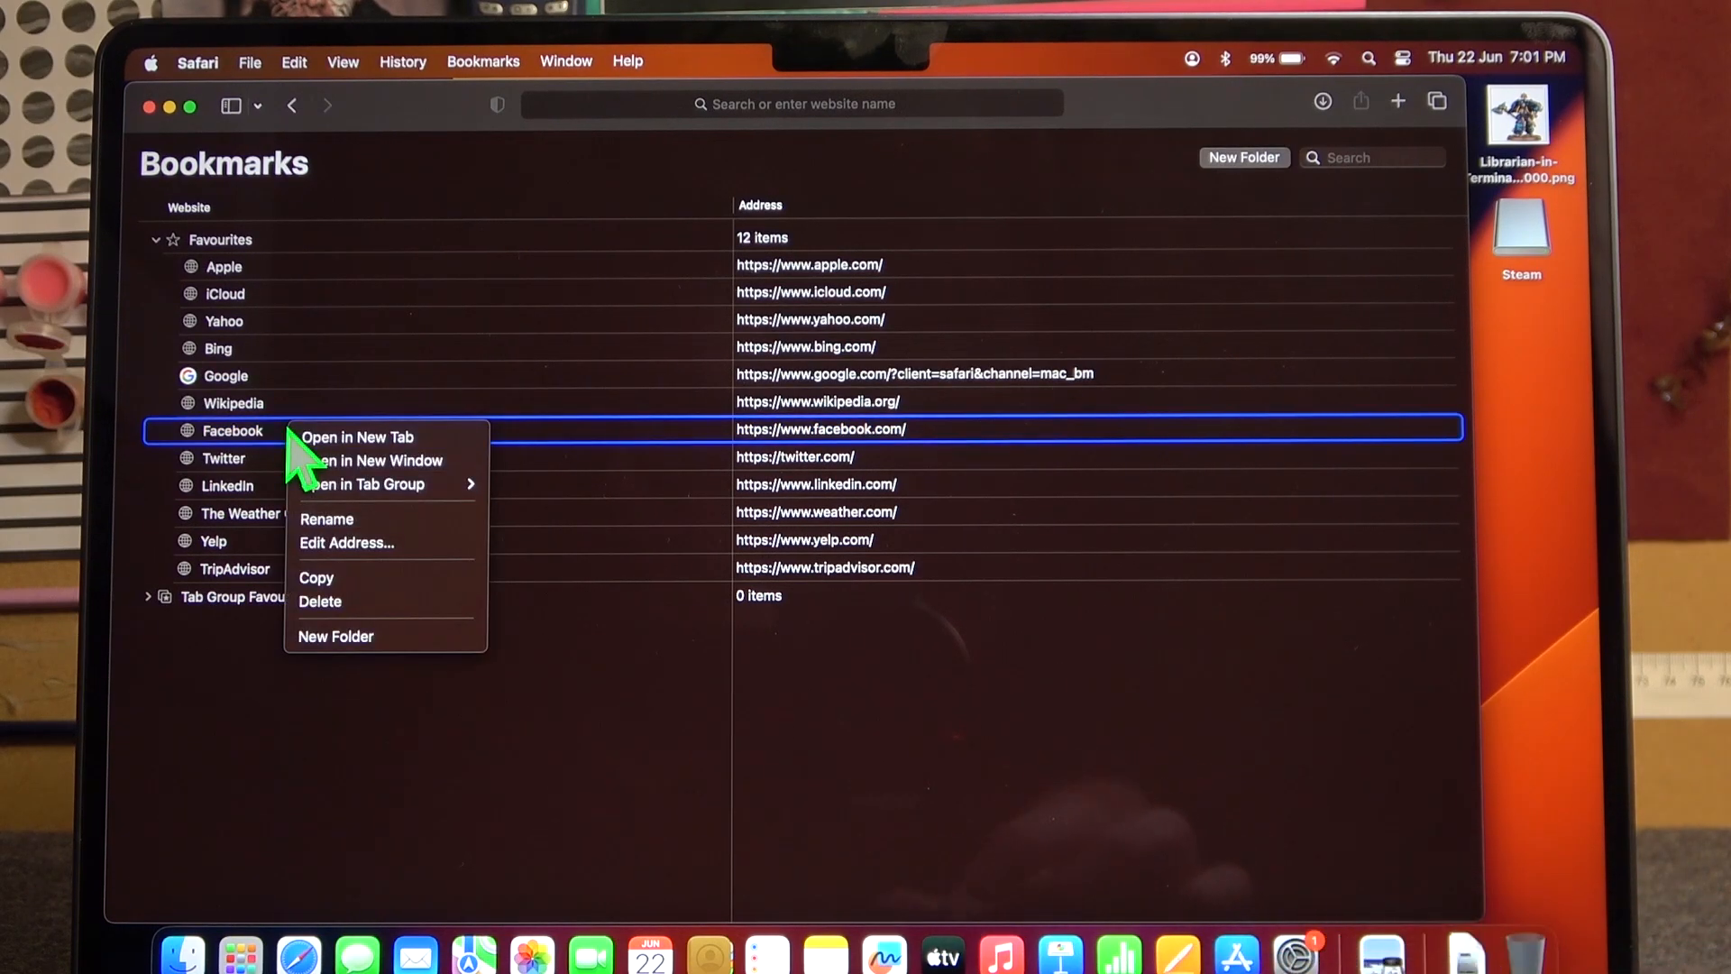
mouse_move(357, 614)
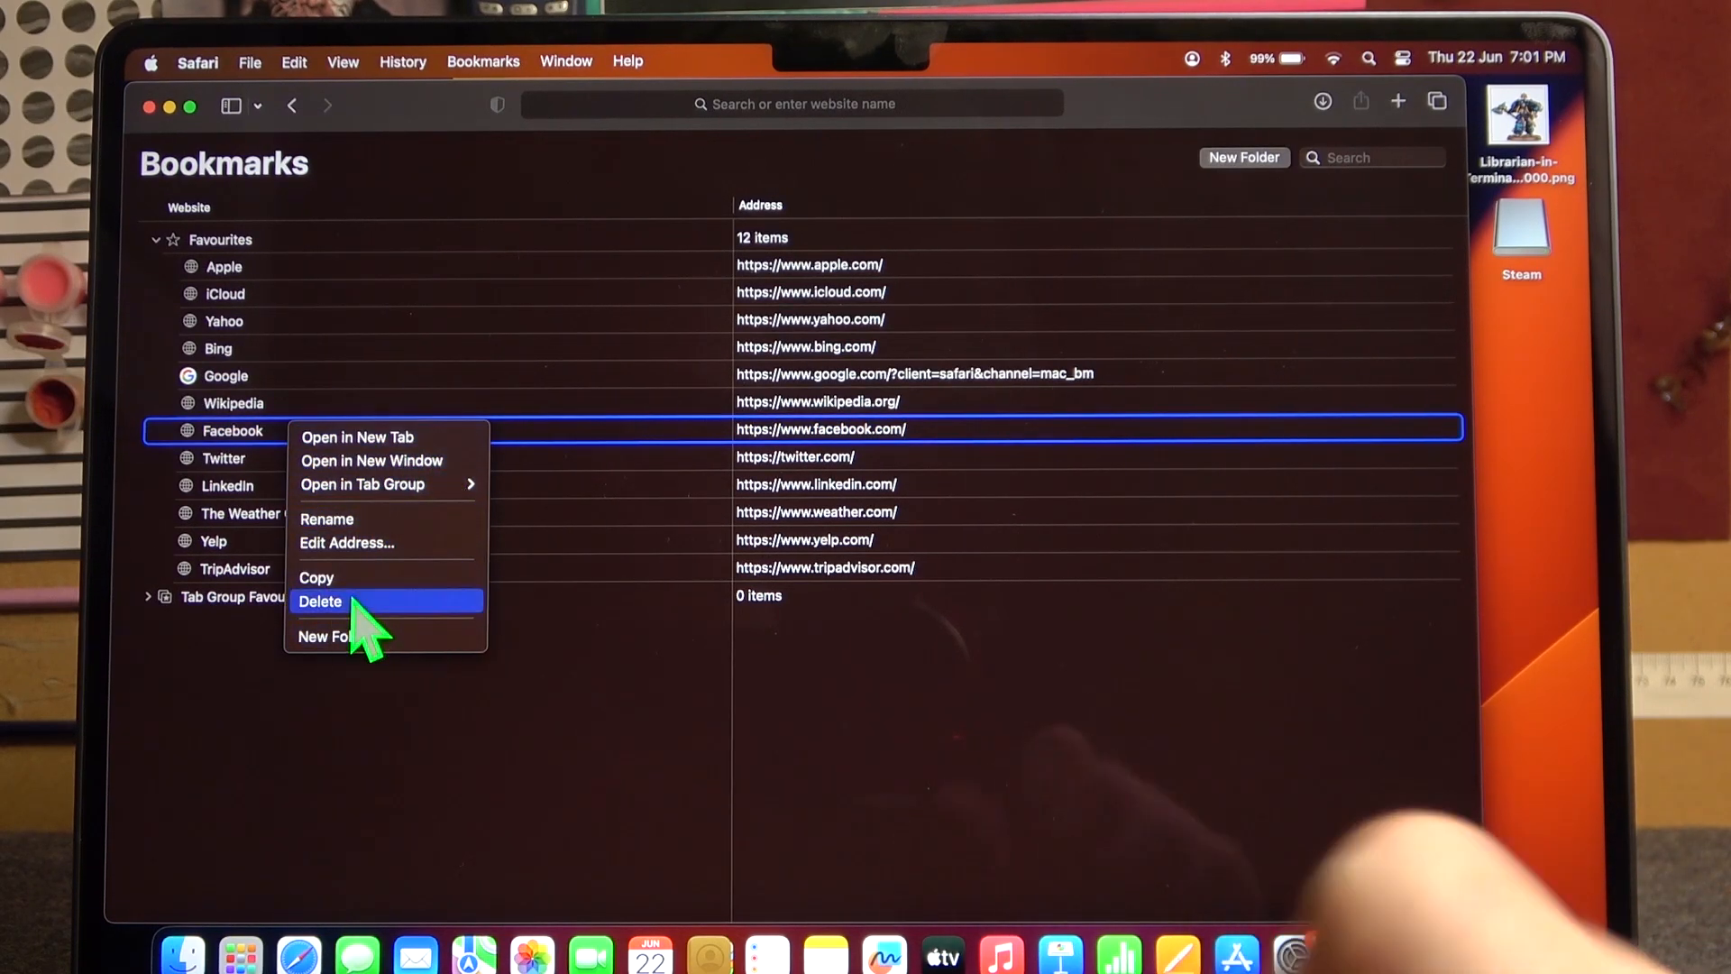
Step: Delete Facebook from Favourites, then view the Trackpad pane in System Settings
left_click(320, 601)
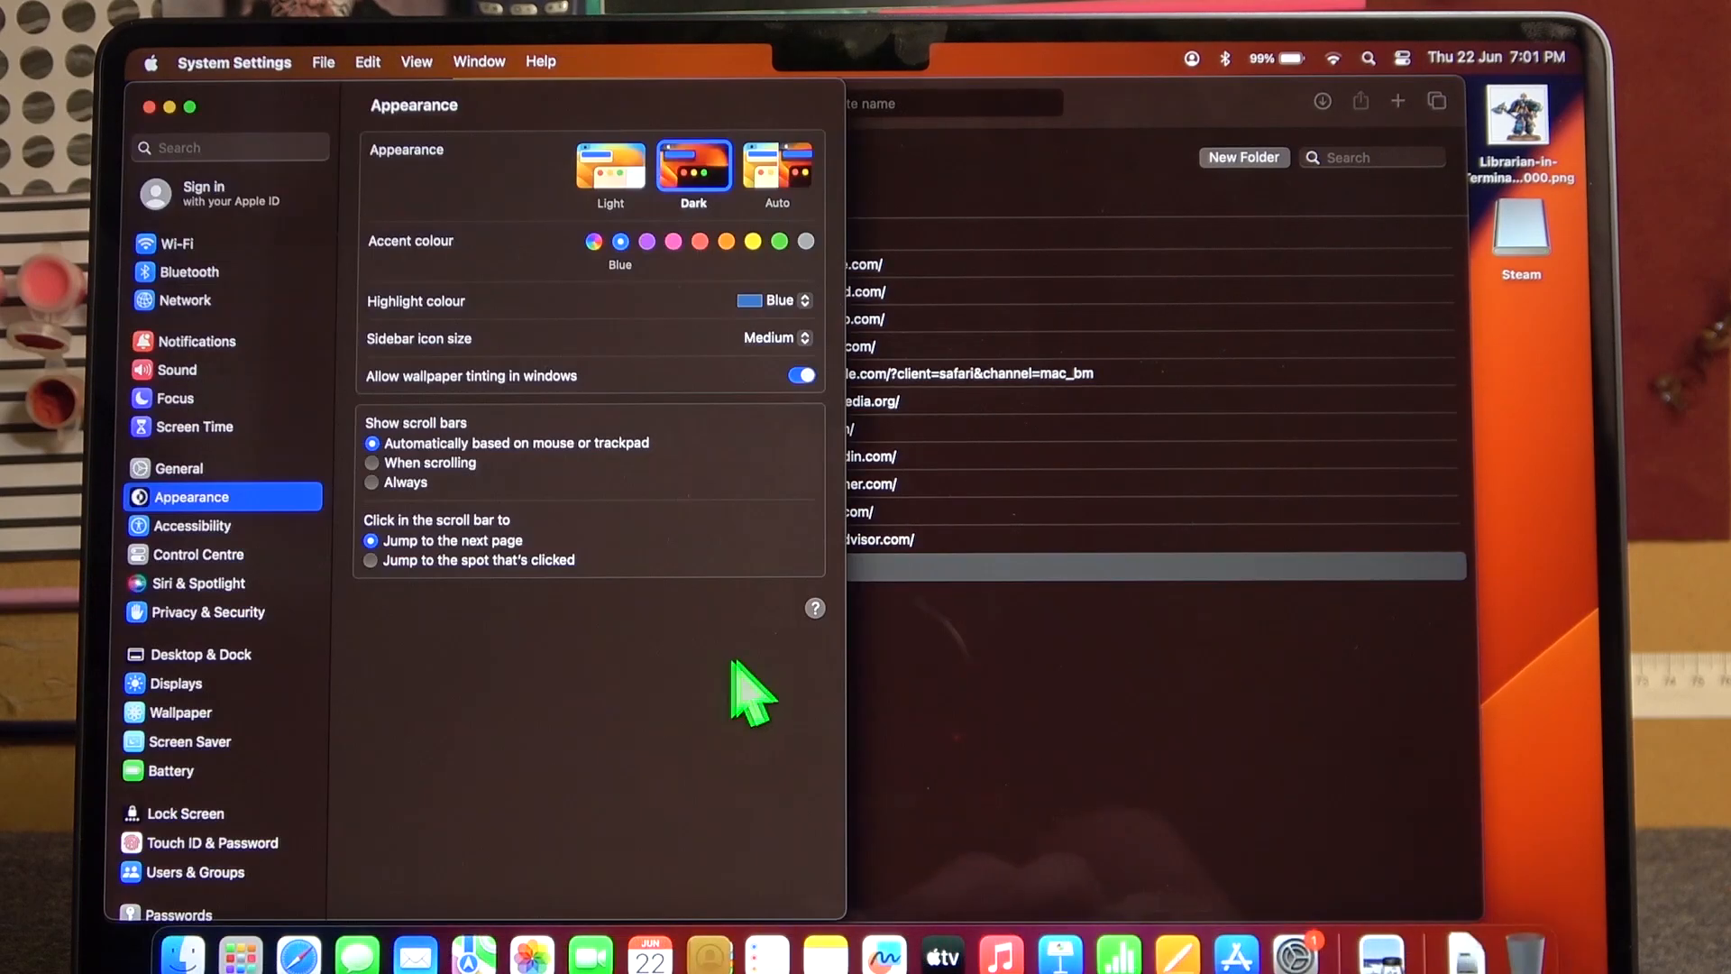
scroll("down", 3)
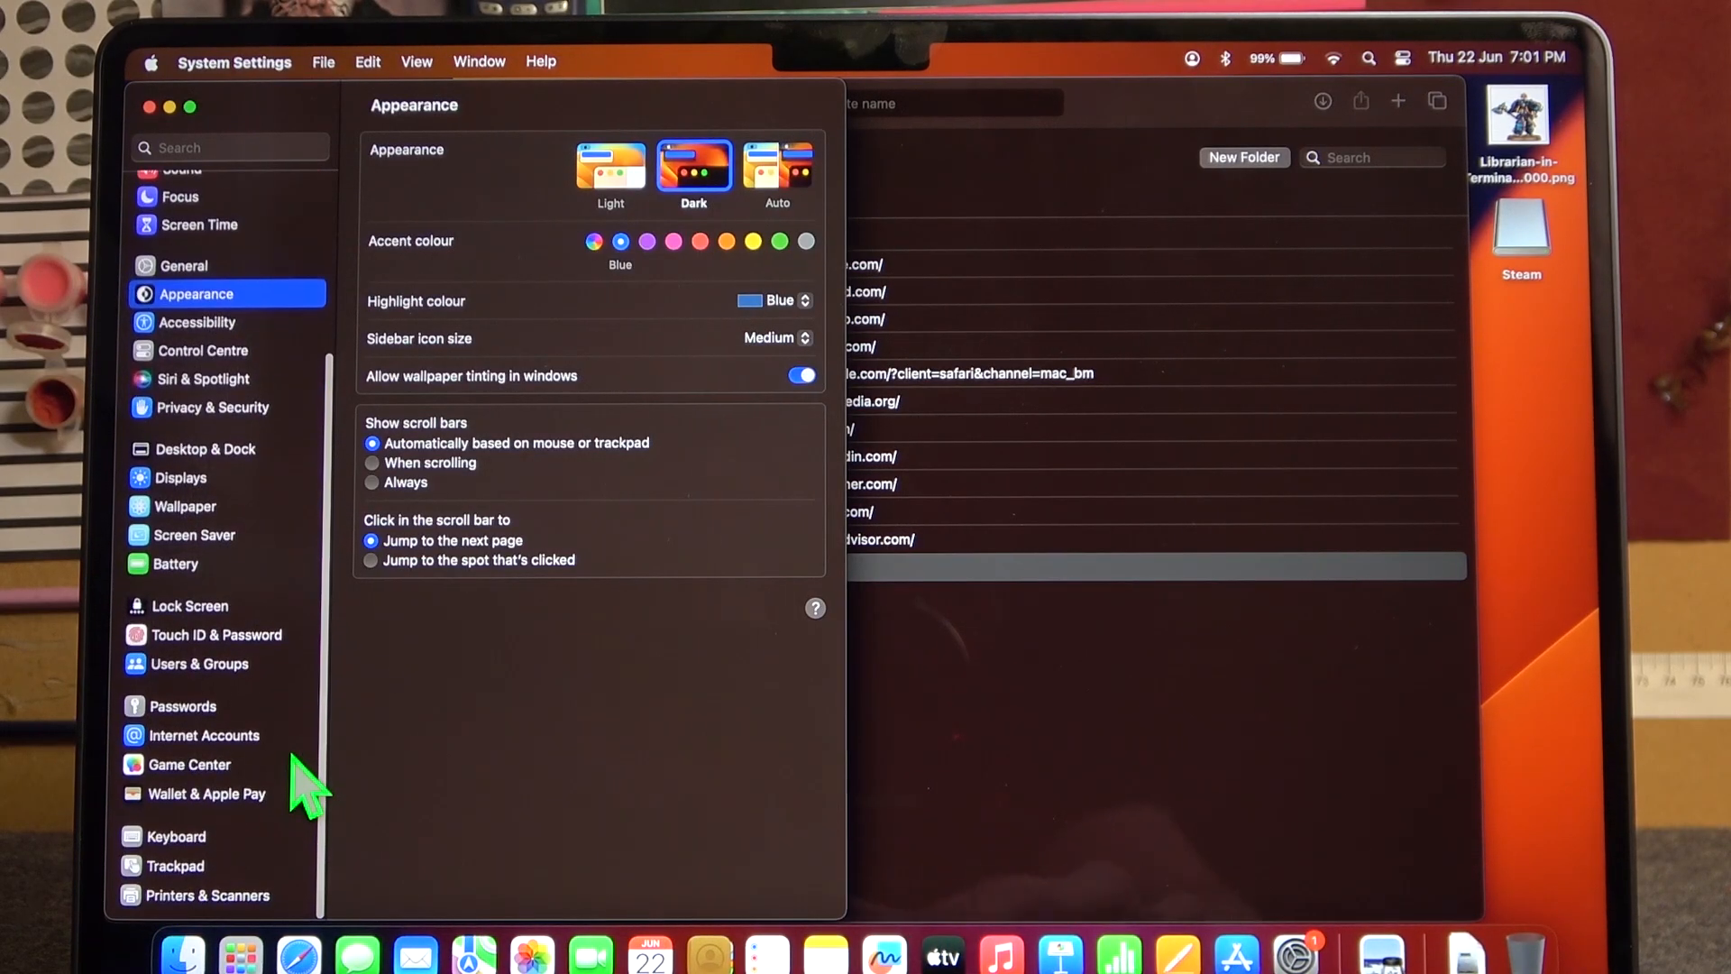
left_click(175, 865)
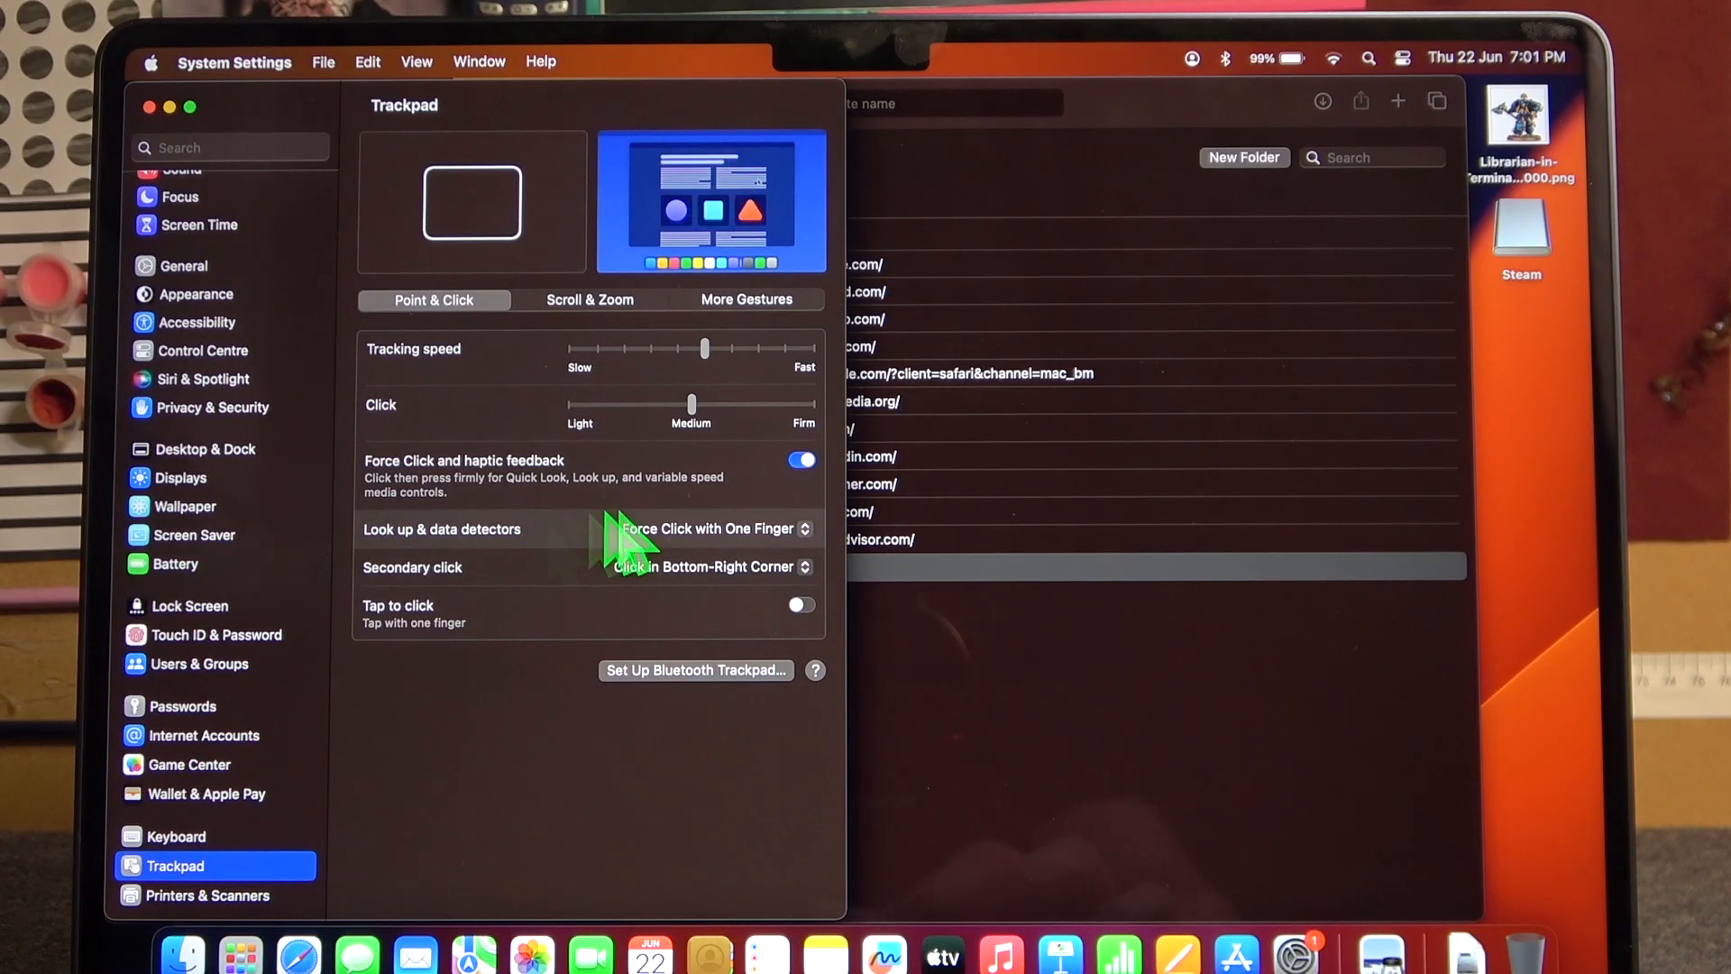
left_click(705, 566)
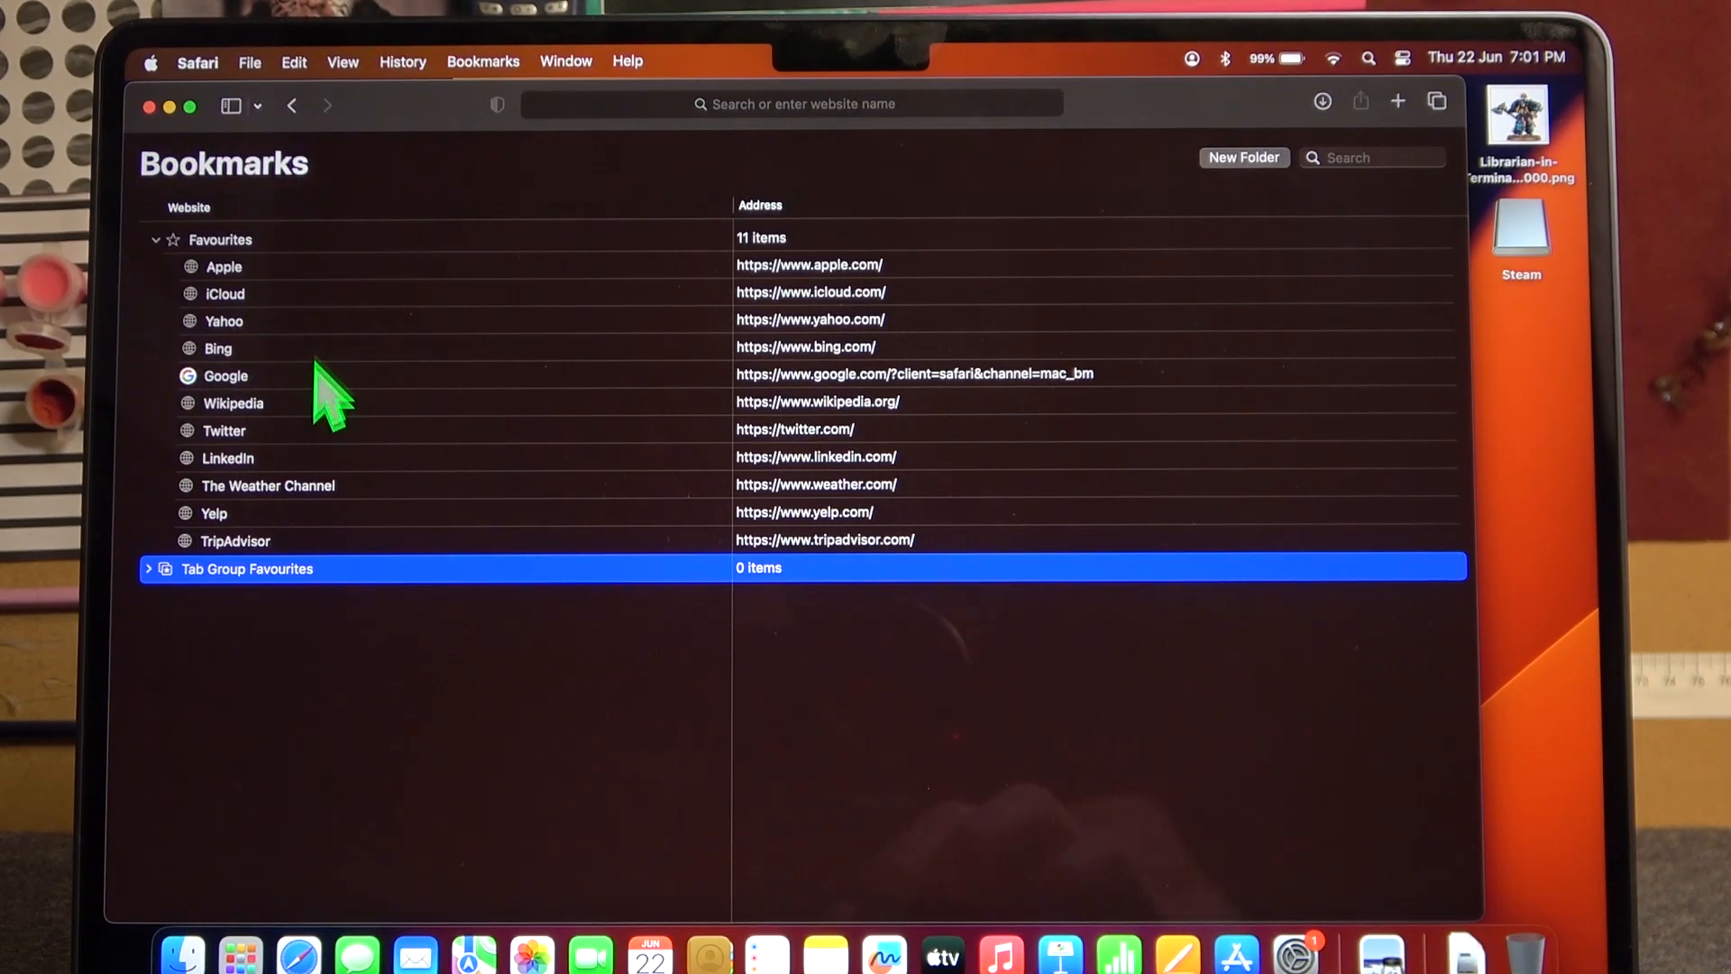
Step: Return to the Start Page and open the frequently visited google.com page
left_click(484, 61)
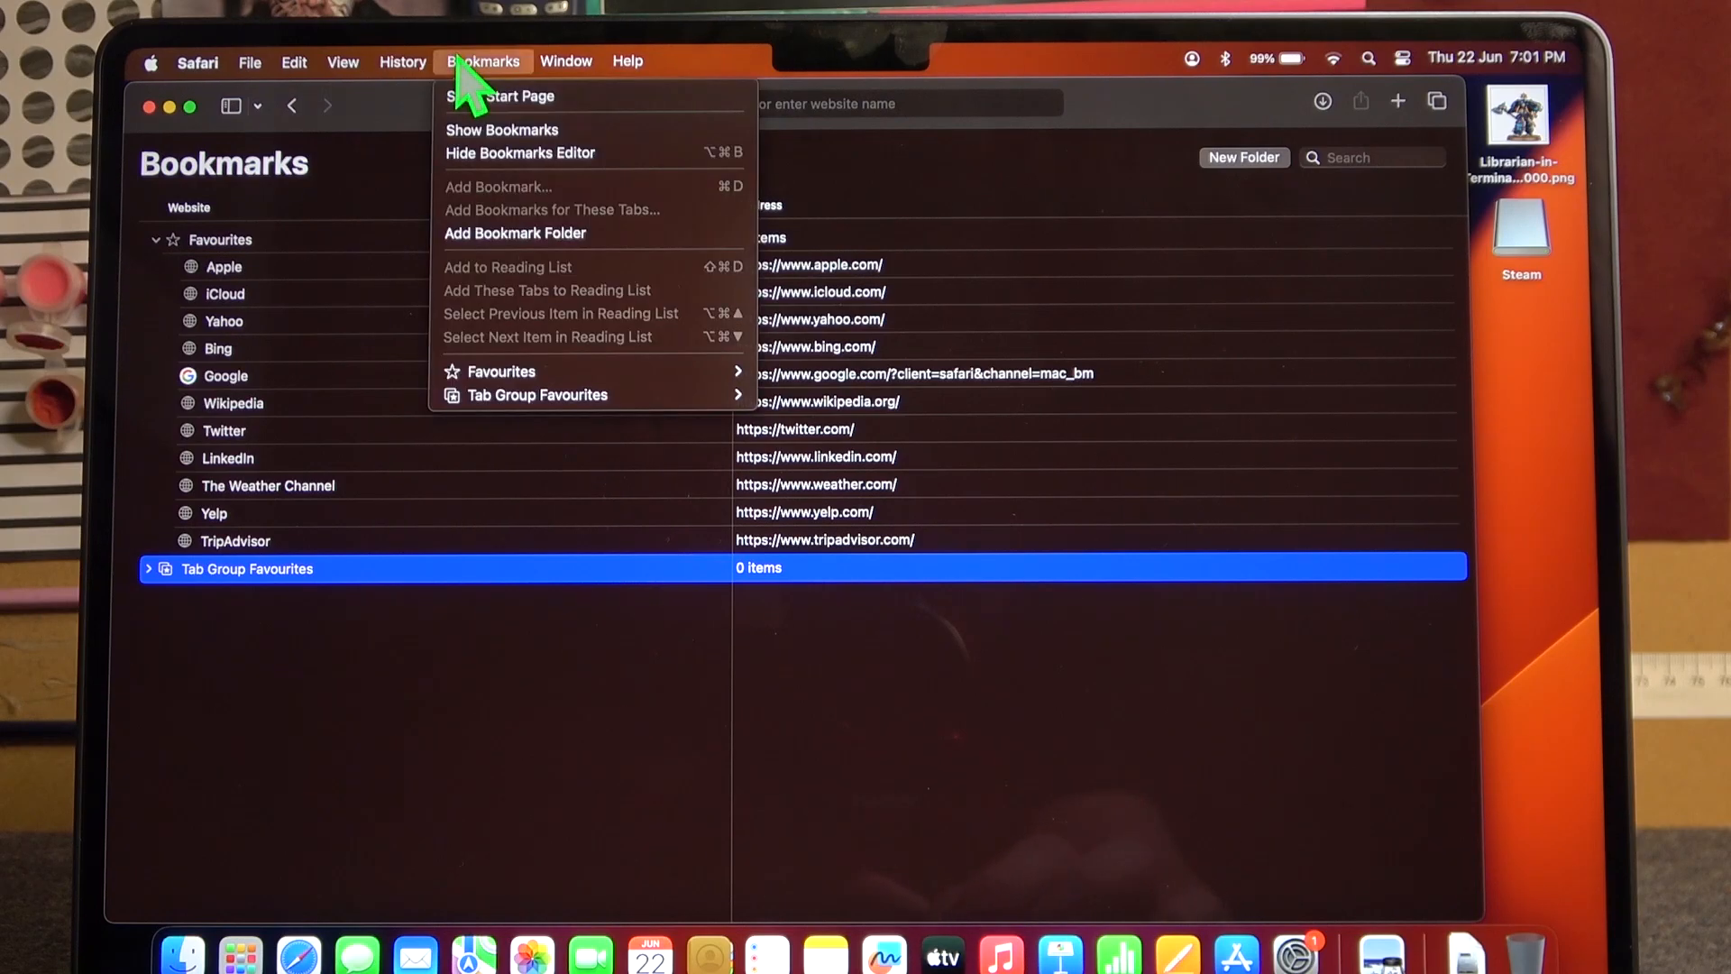
mouse_move(819, 135)
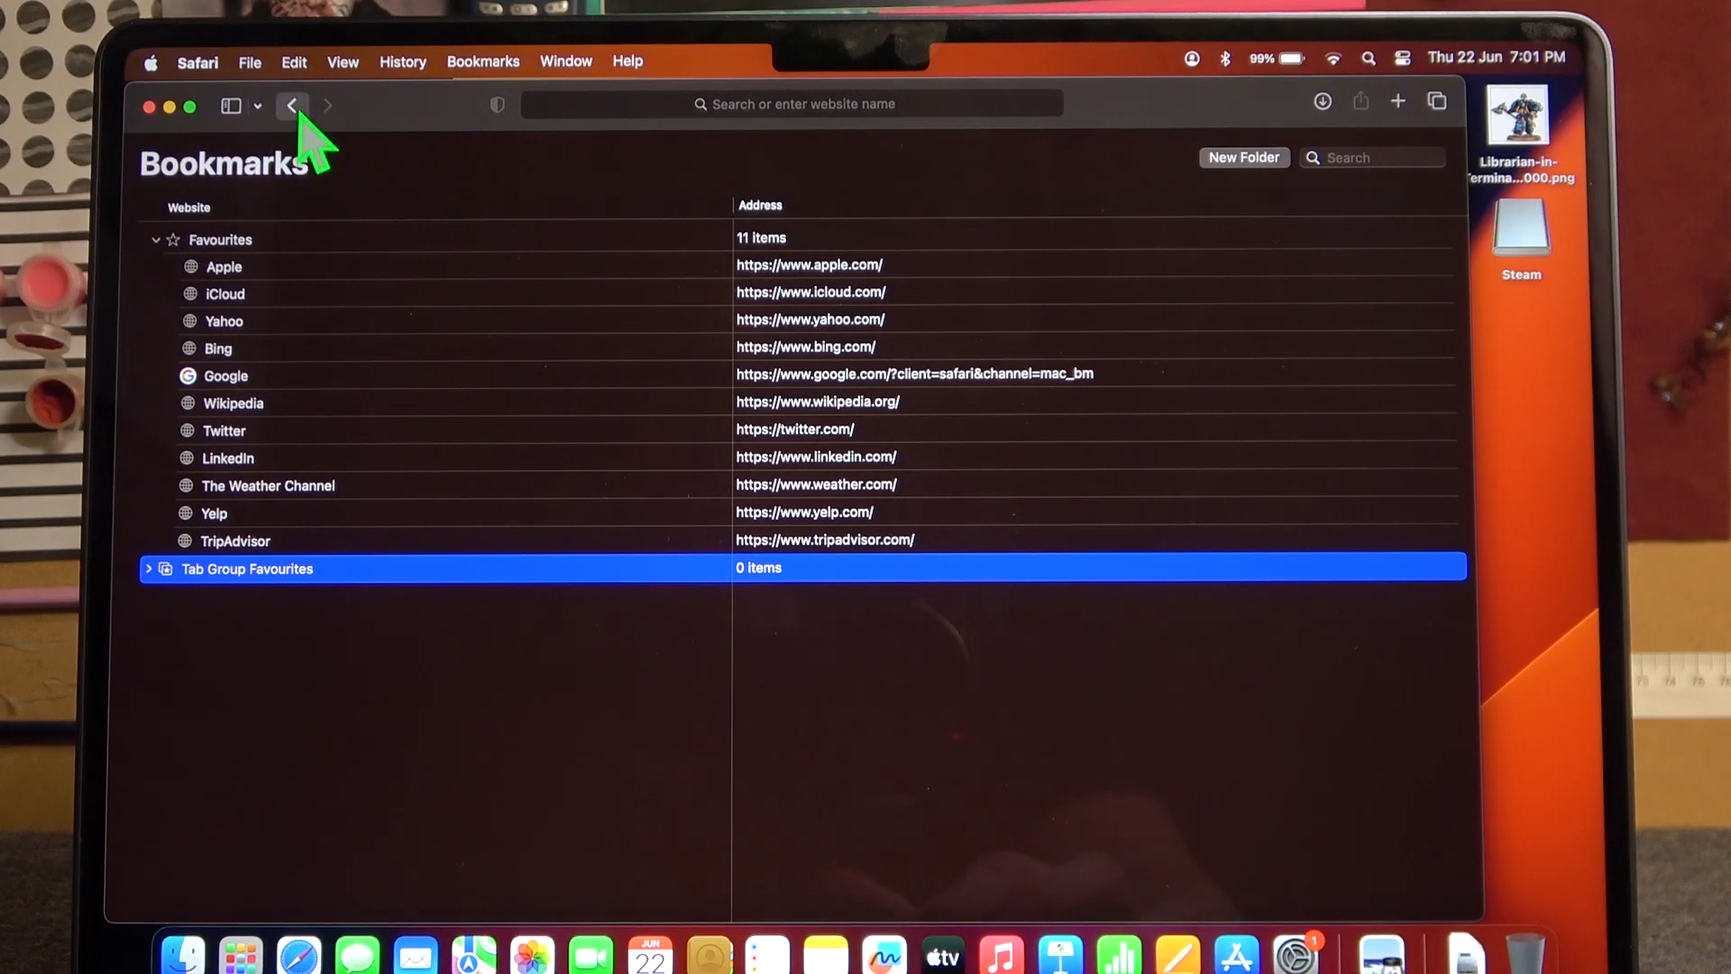
left_click(291, 106)
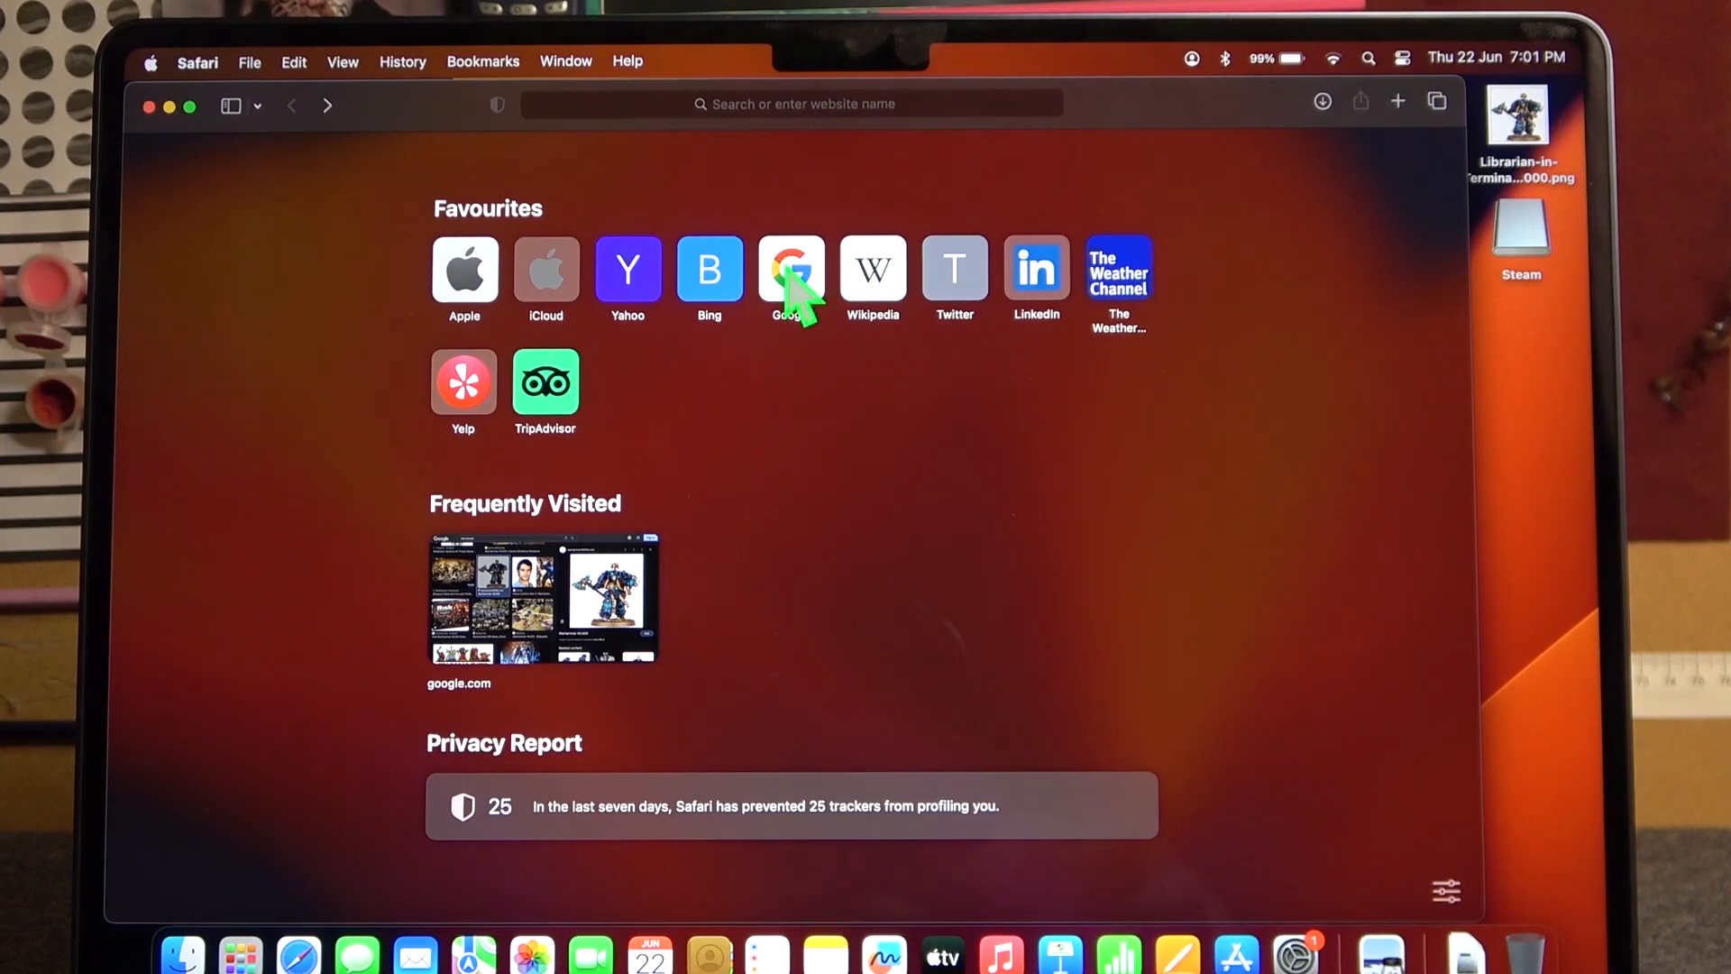
mouse_move(611, 616)
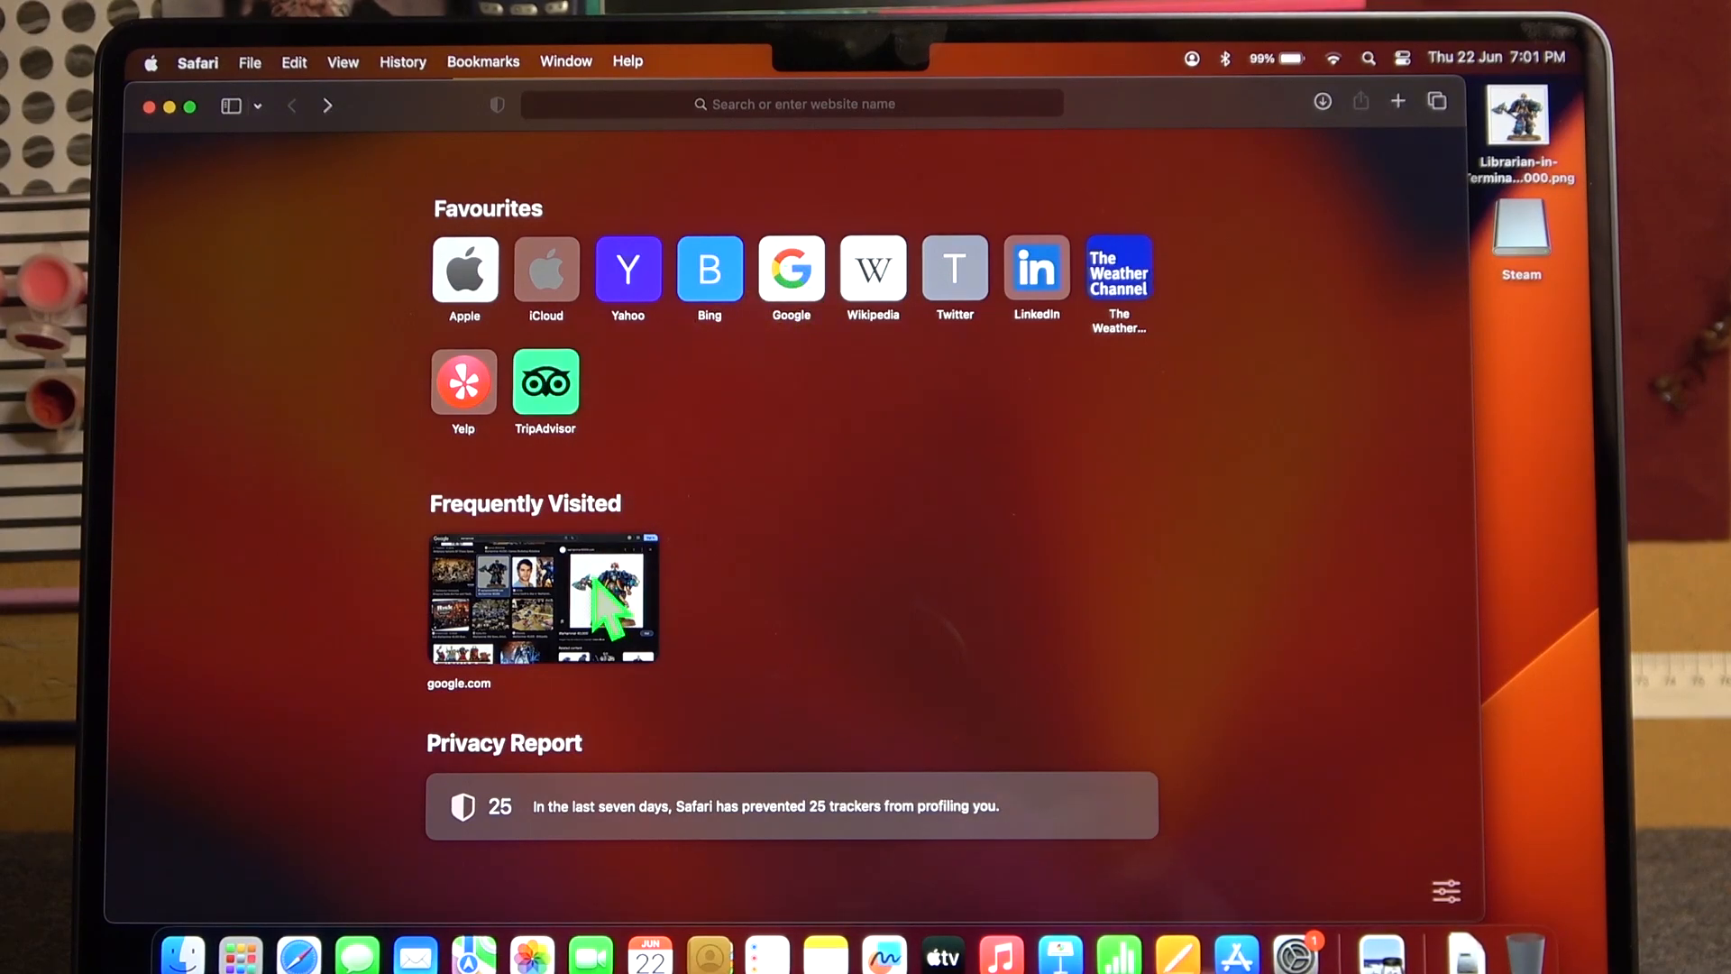
left_click(579, 596)
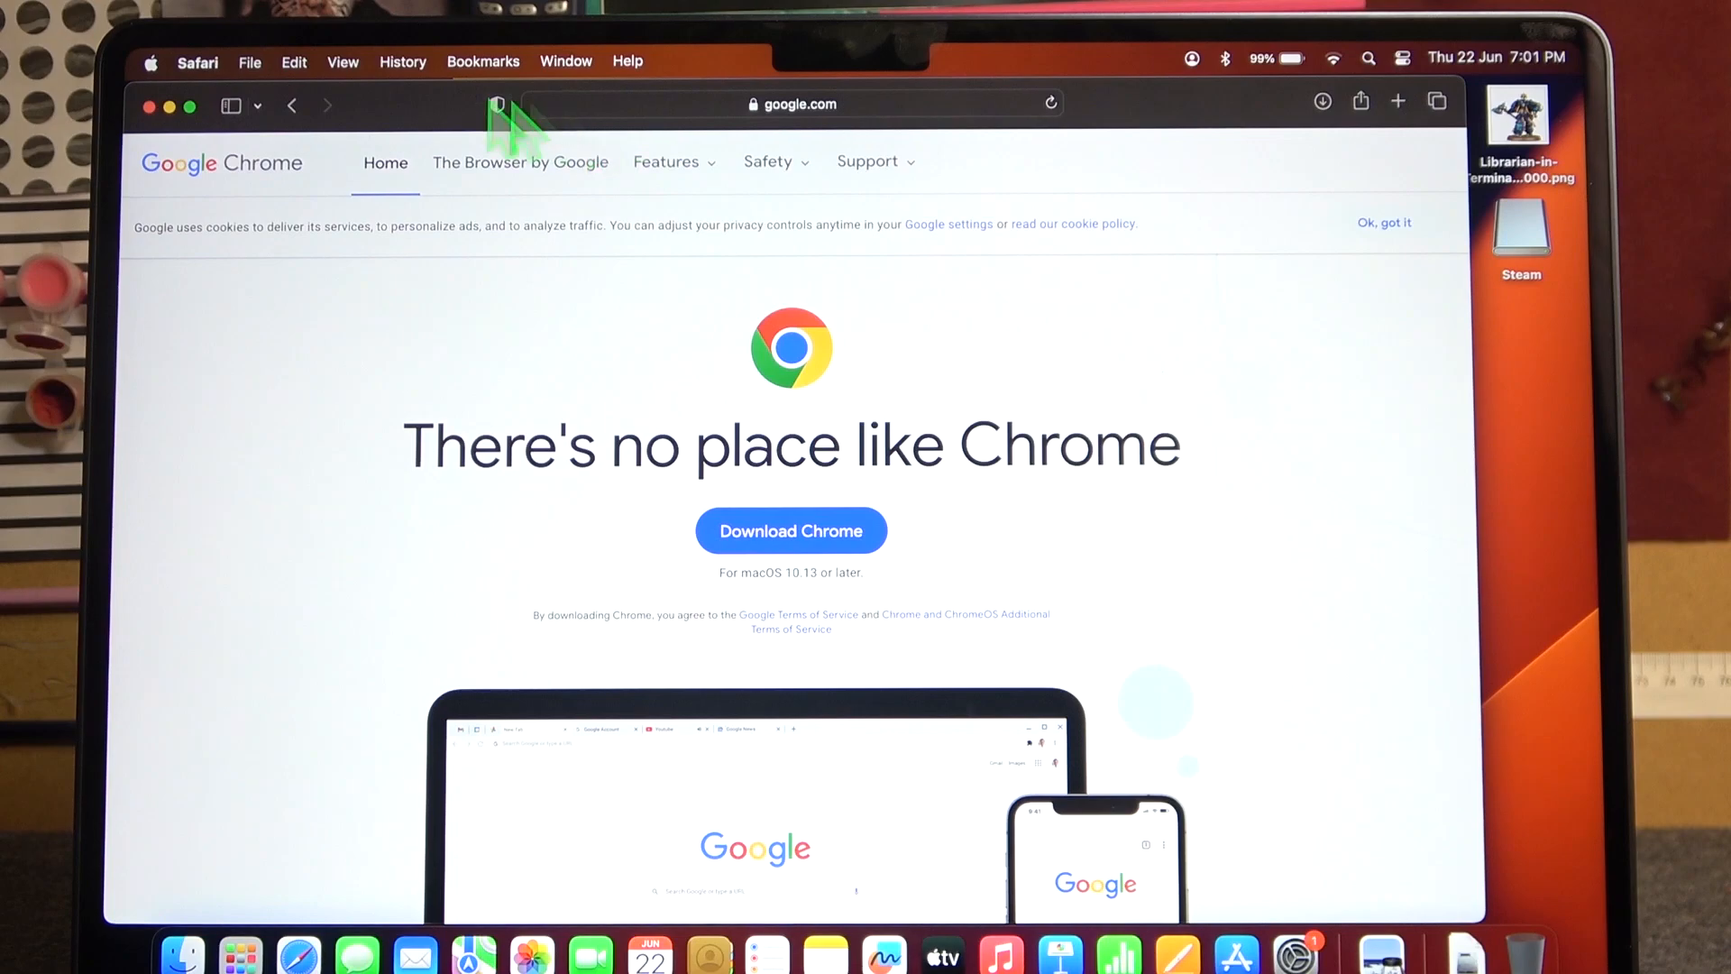
Step: Bookmark the Google Chrome page with Favourites as its destination
left_click(482, 60)
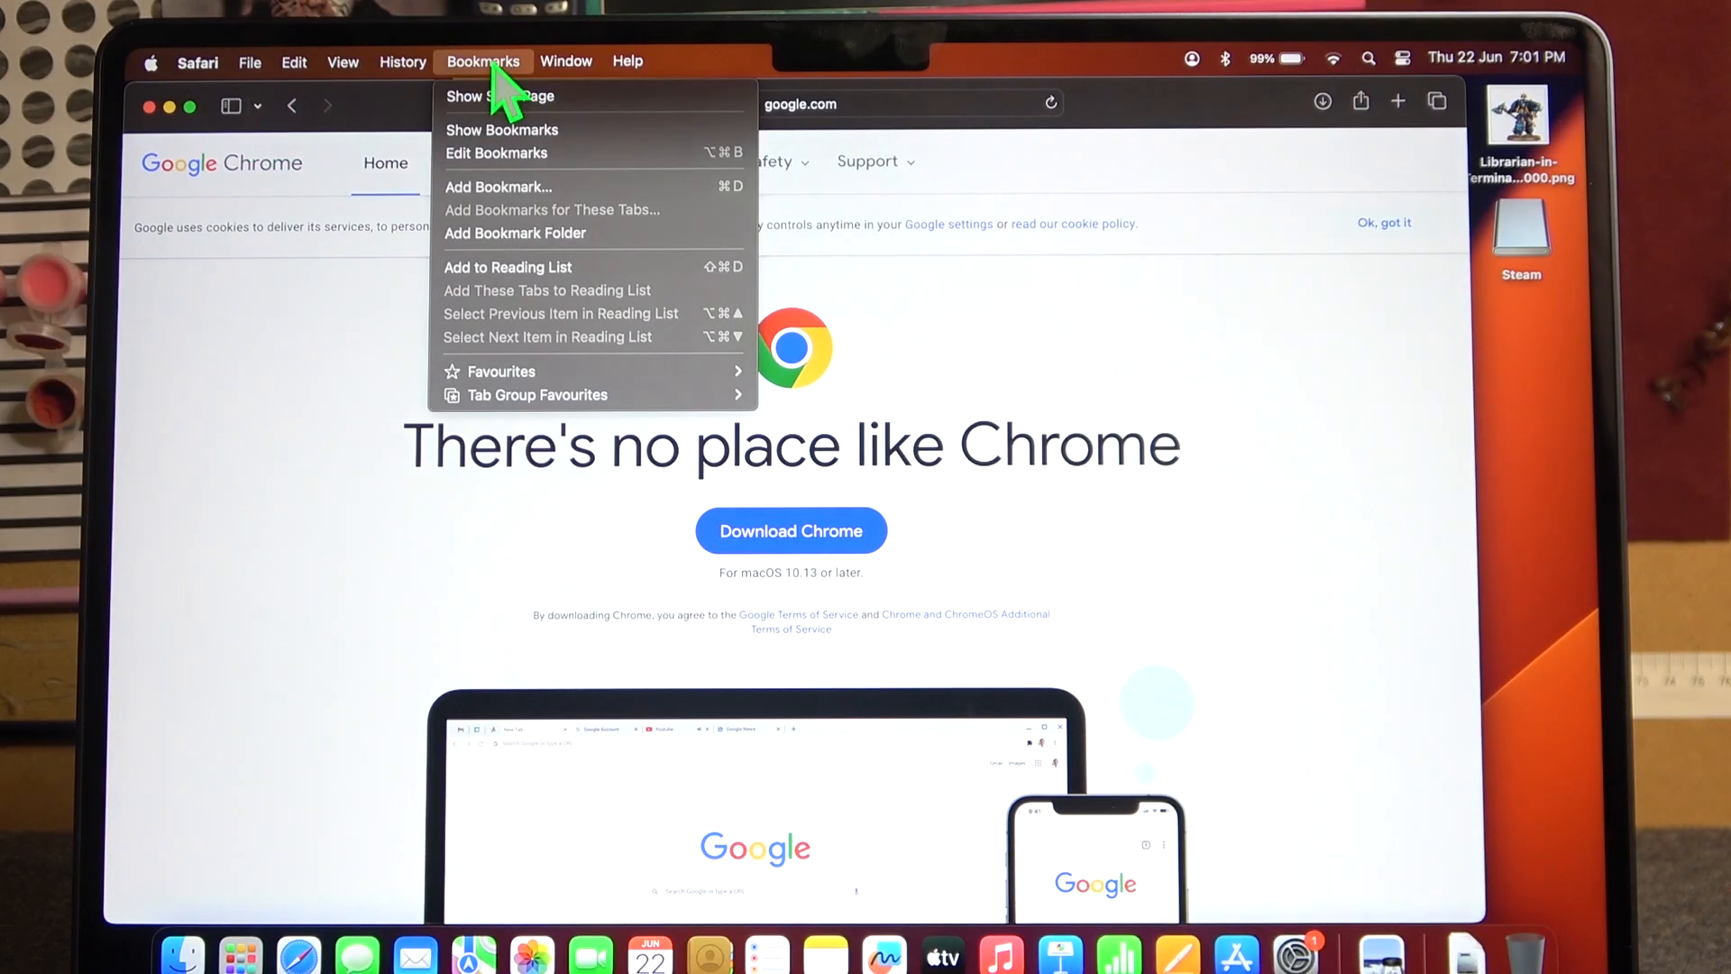
left_click(497, 186)
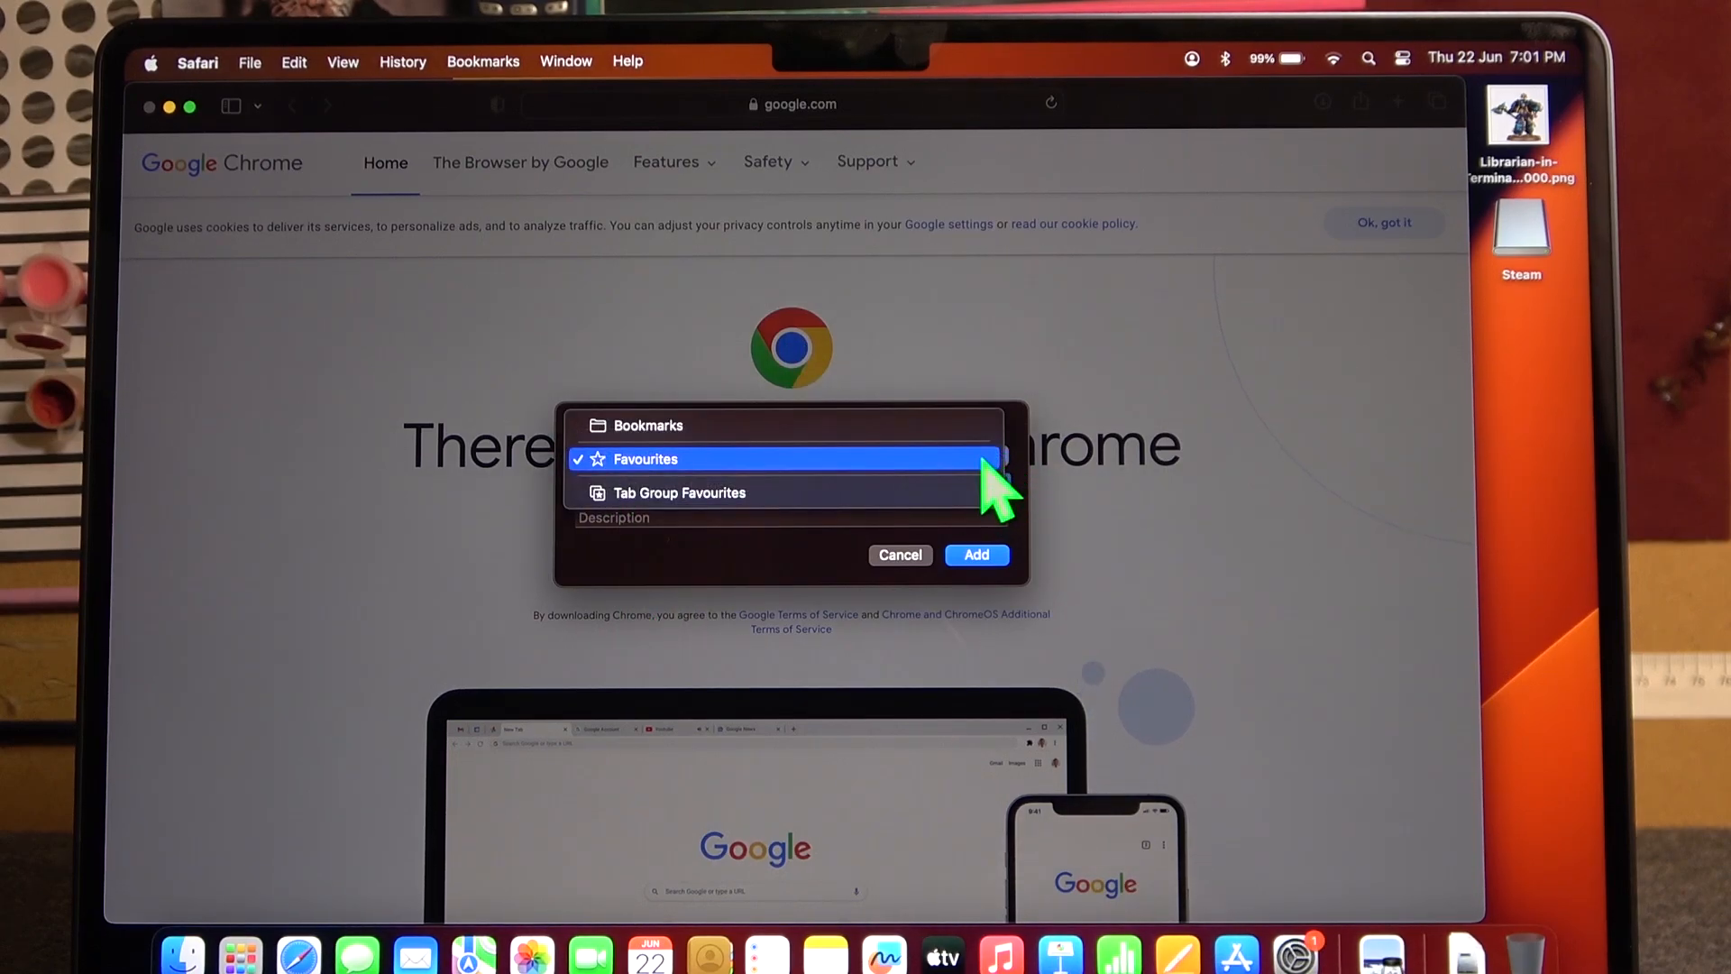
mouse_move(953, 571)
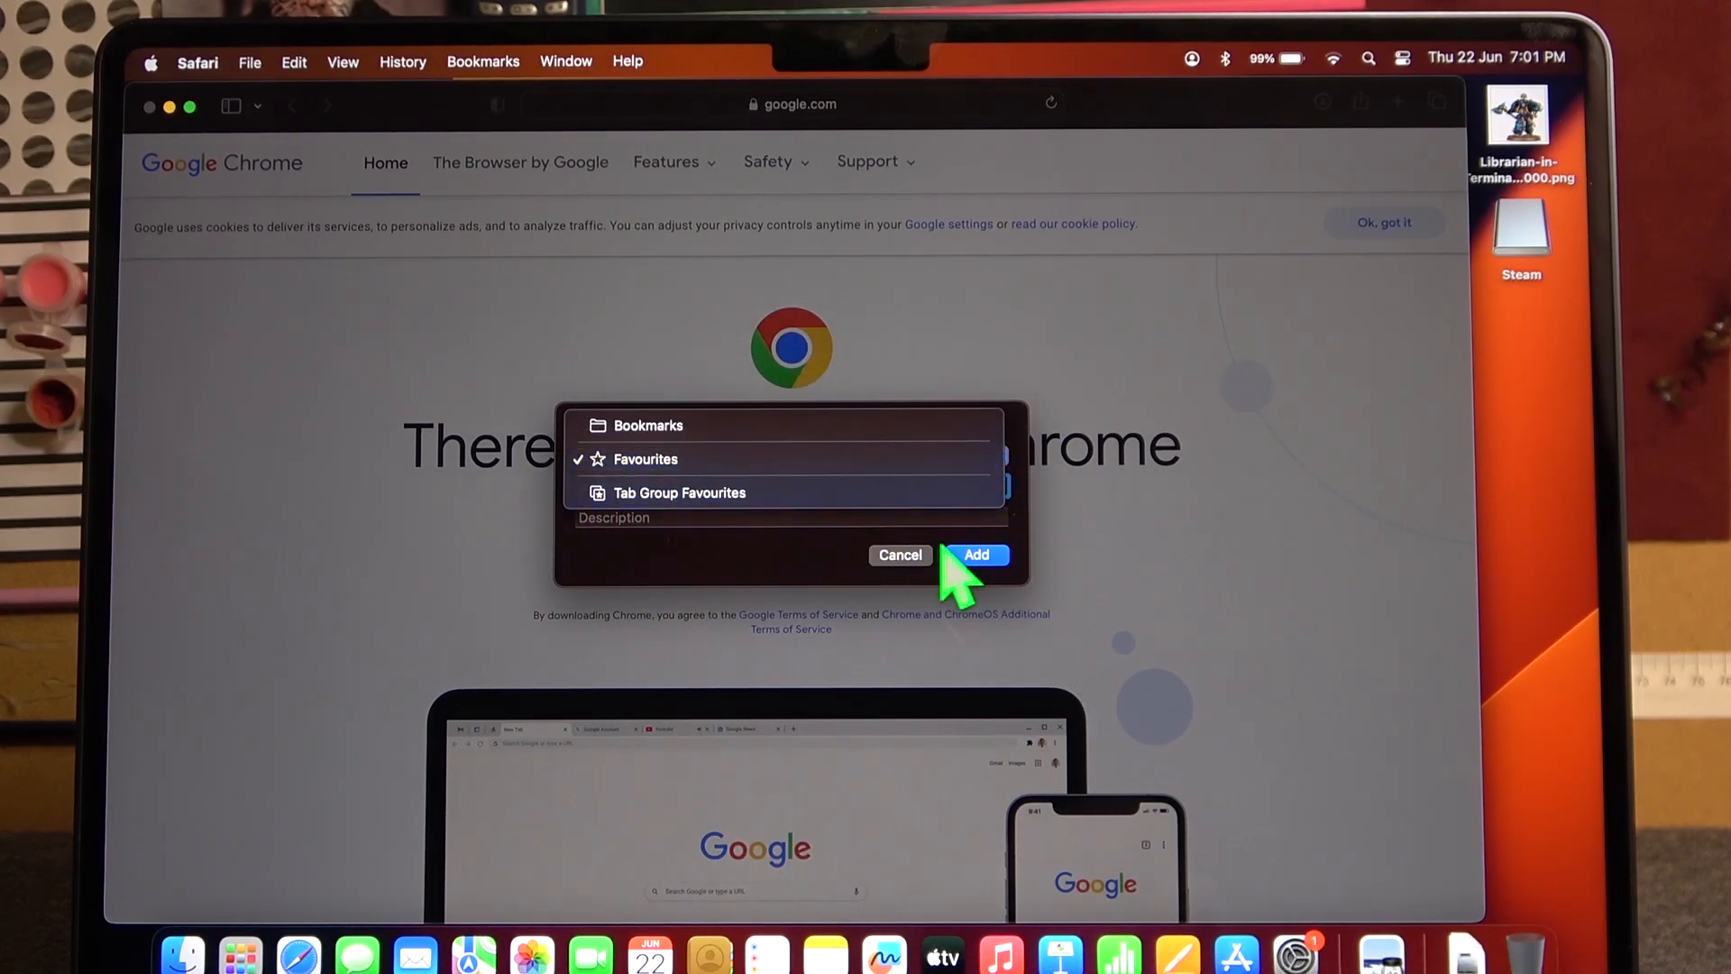
left_click(645, 459)
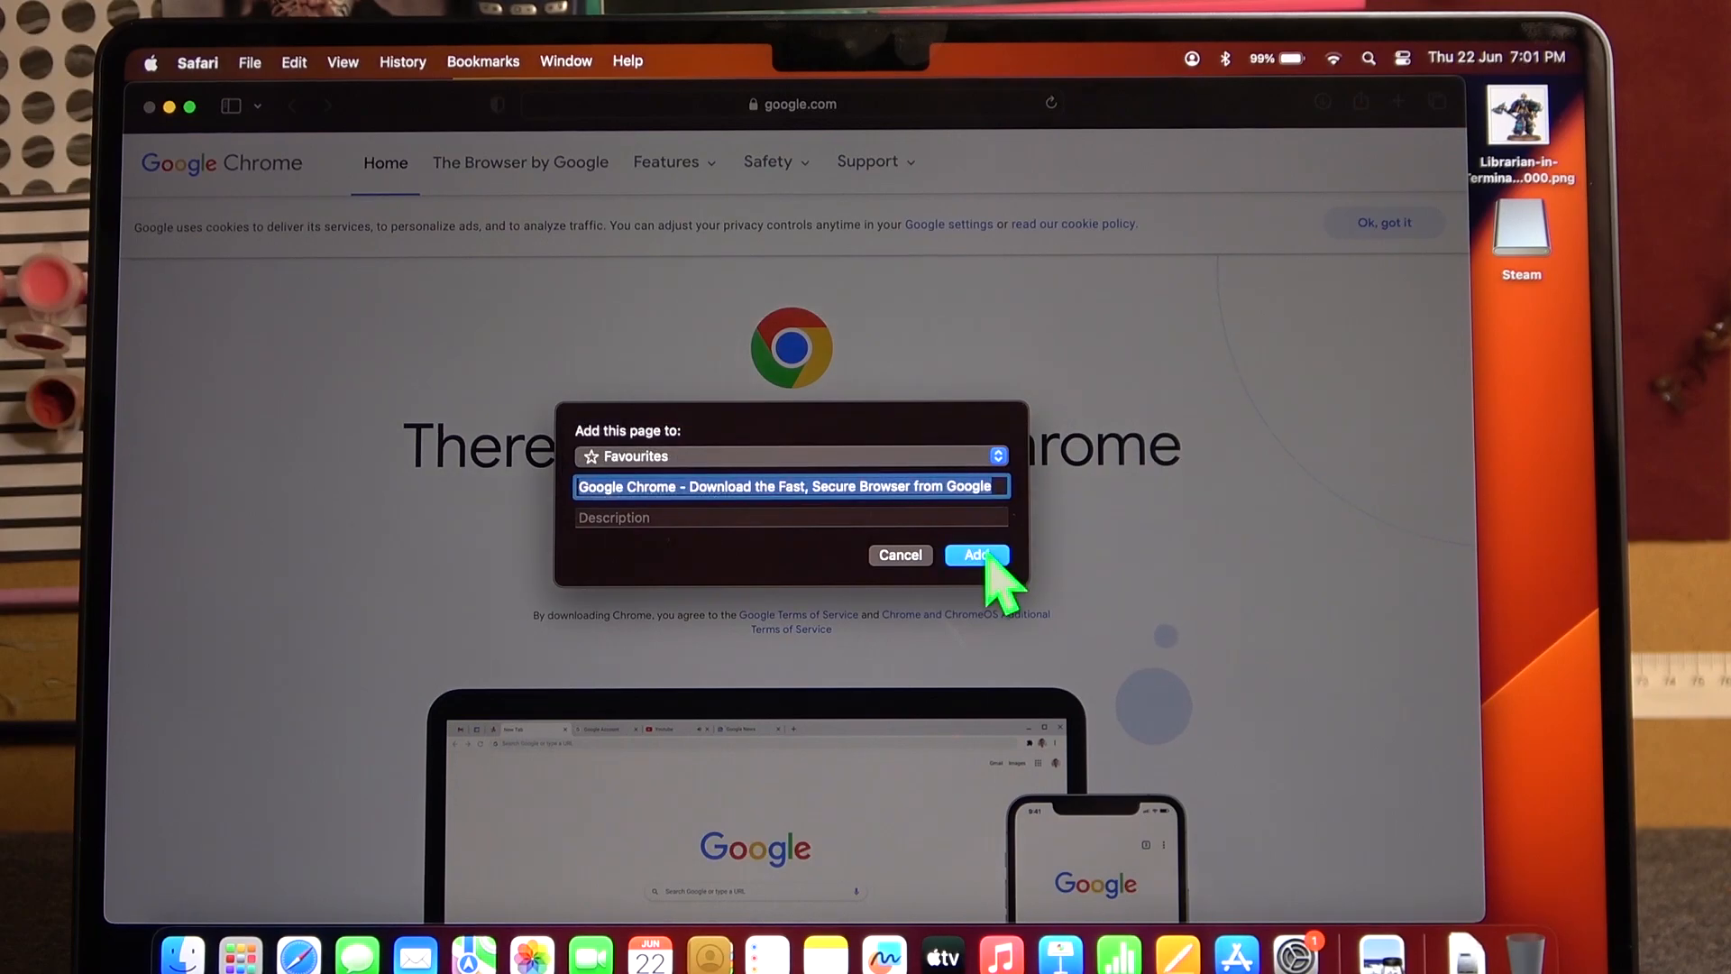
left_click(483, 62)
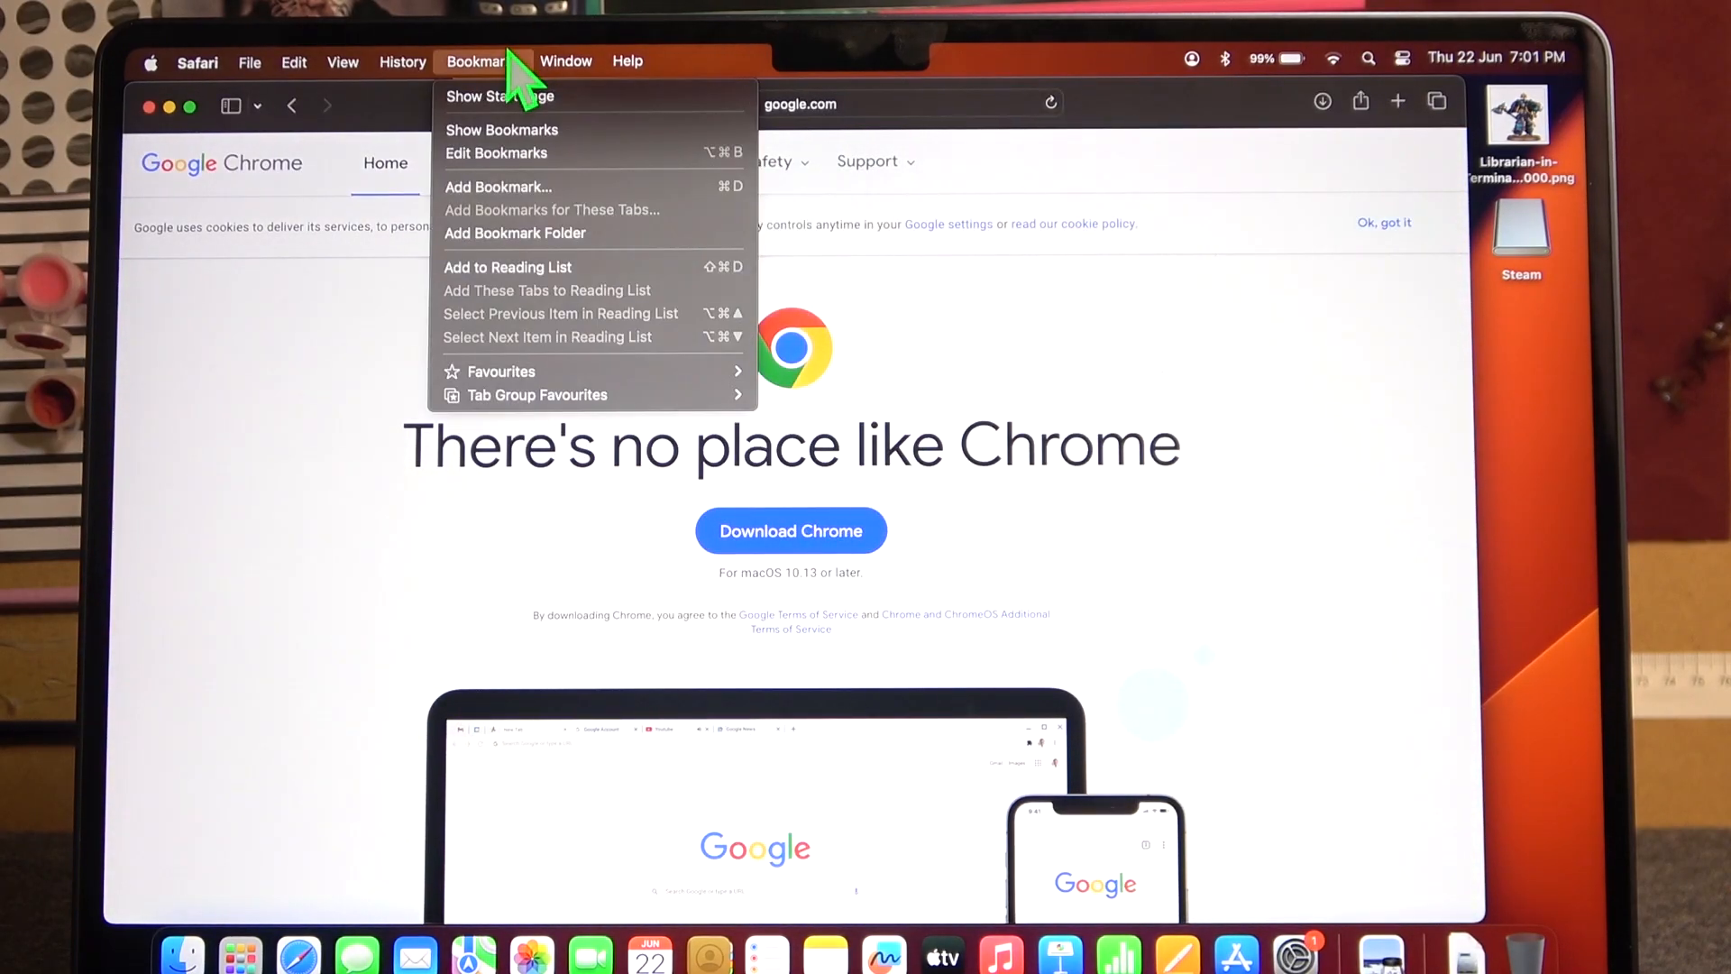
Step: Add a new bookmark folder and start renaming 'untitled folder' to 'ghbuvyvj'
left_click(565, 61)
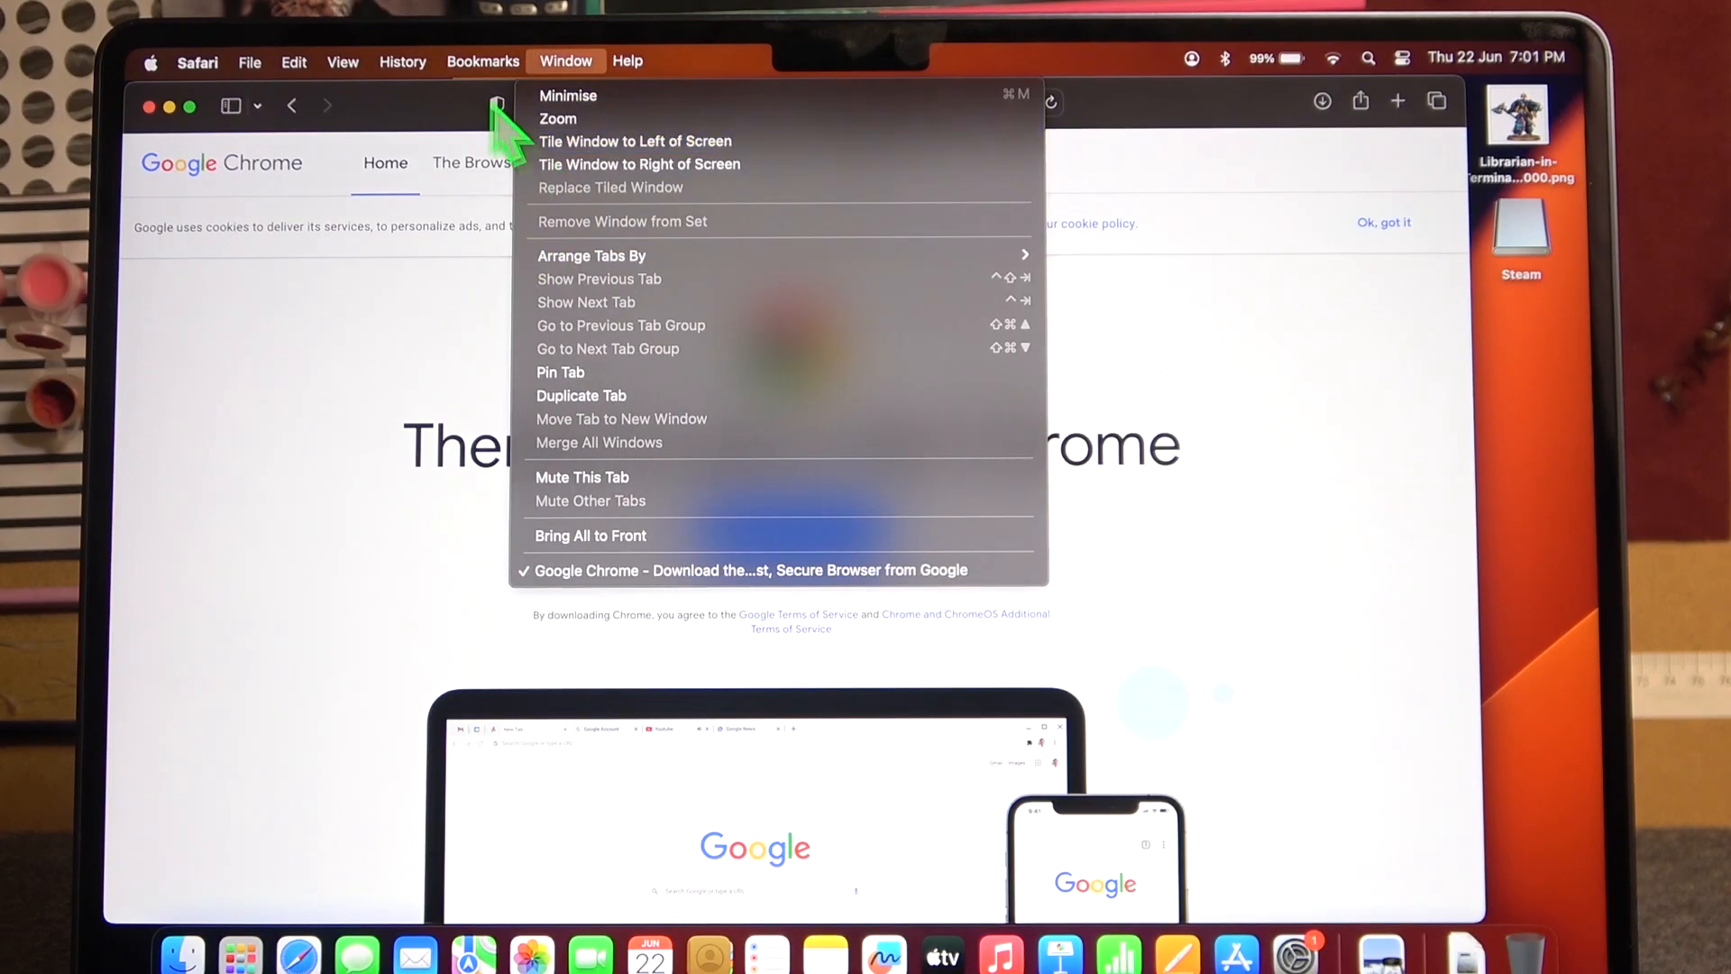
left_click(482, 61)
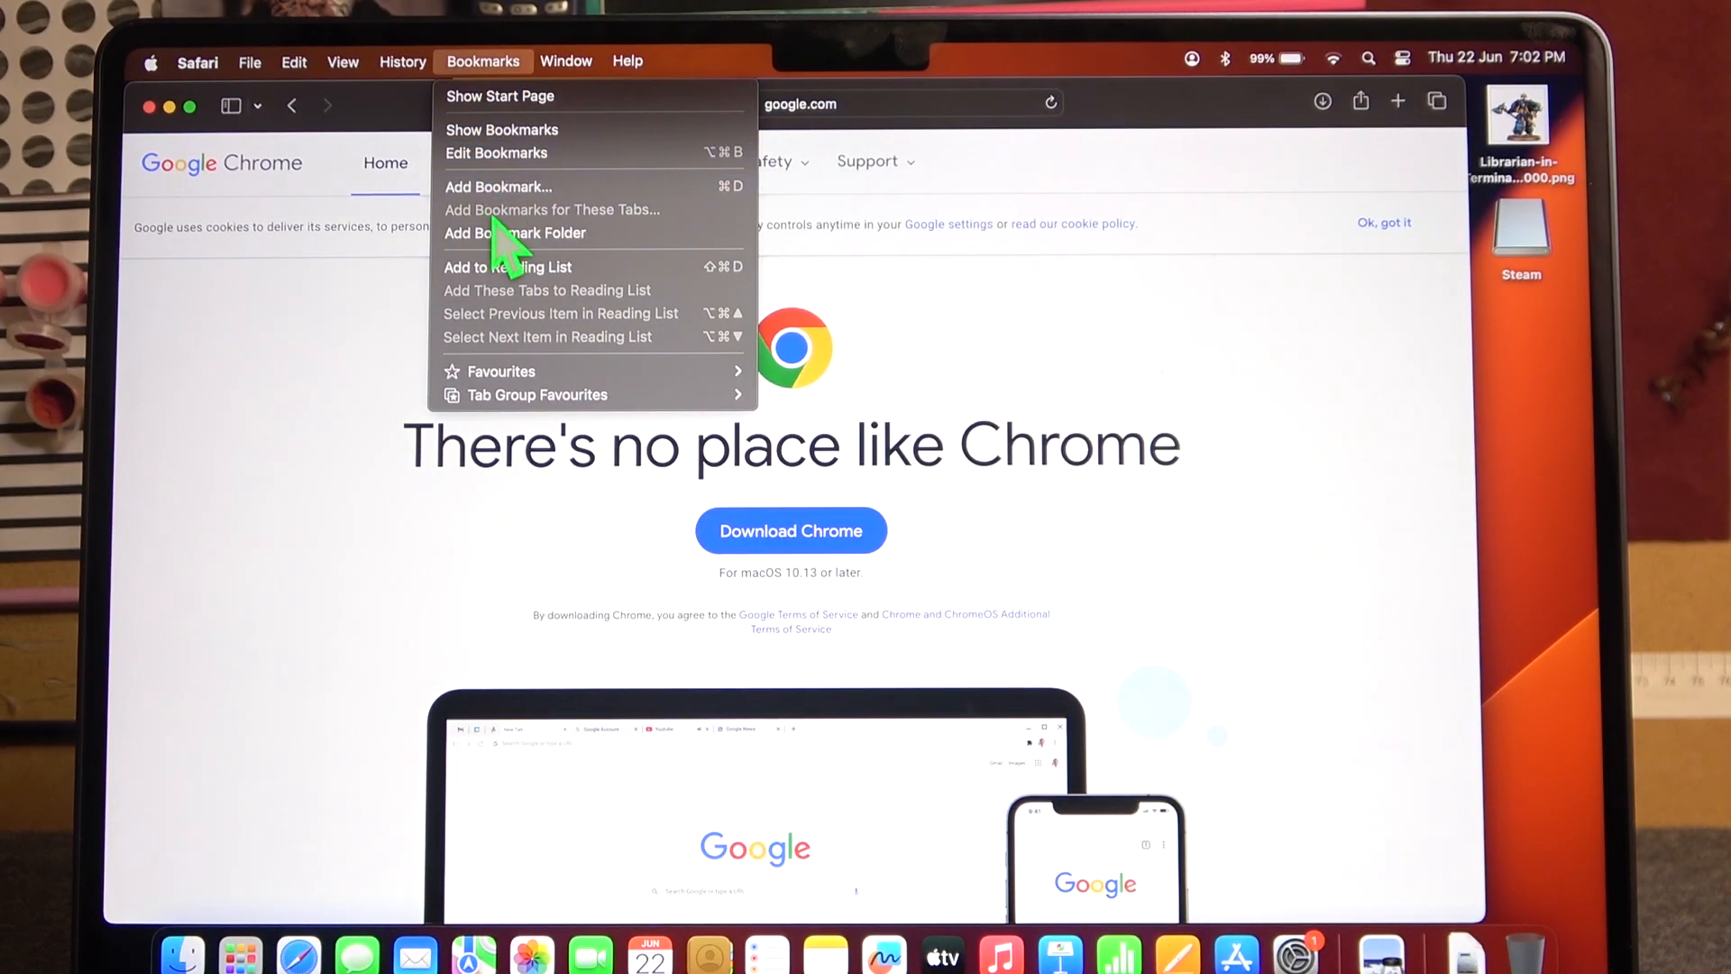
left_click(502, 130)
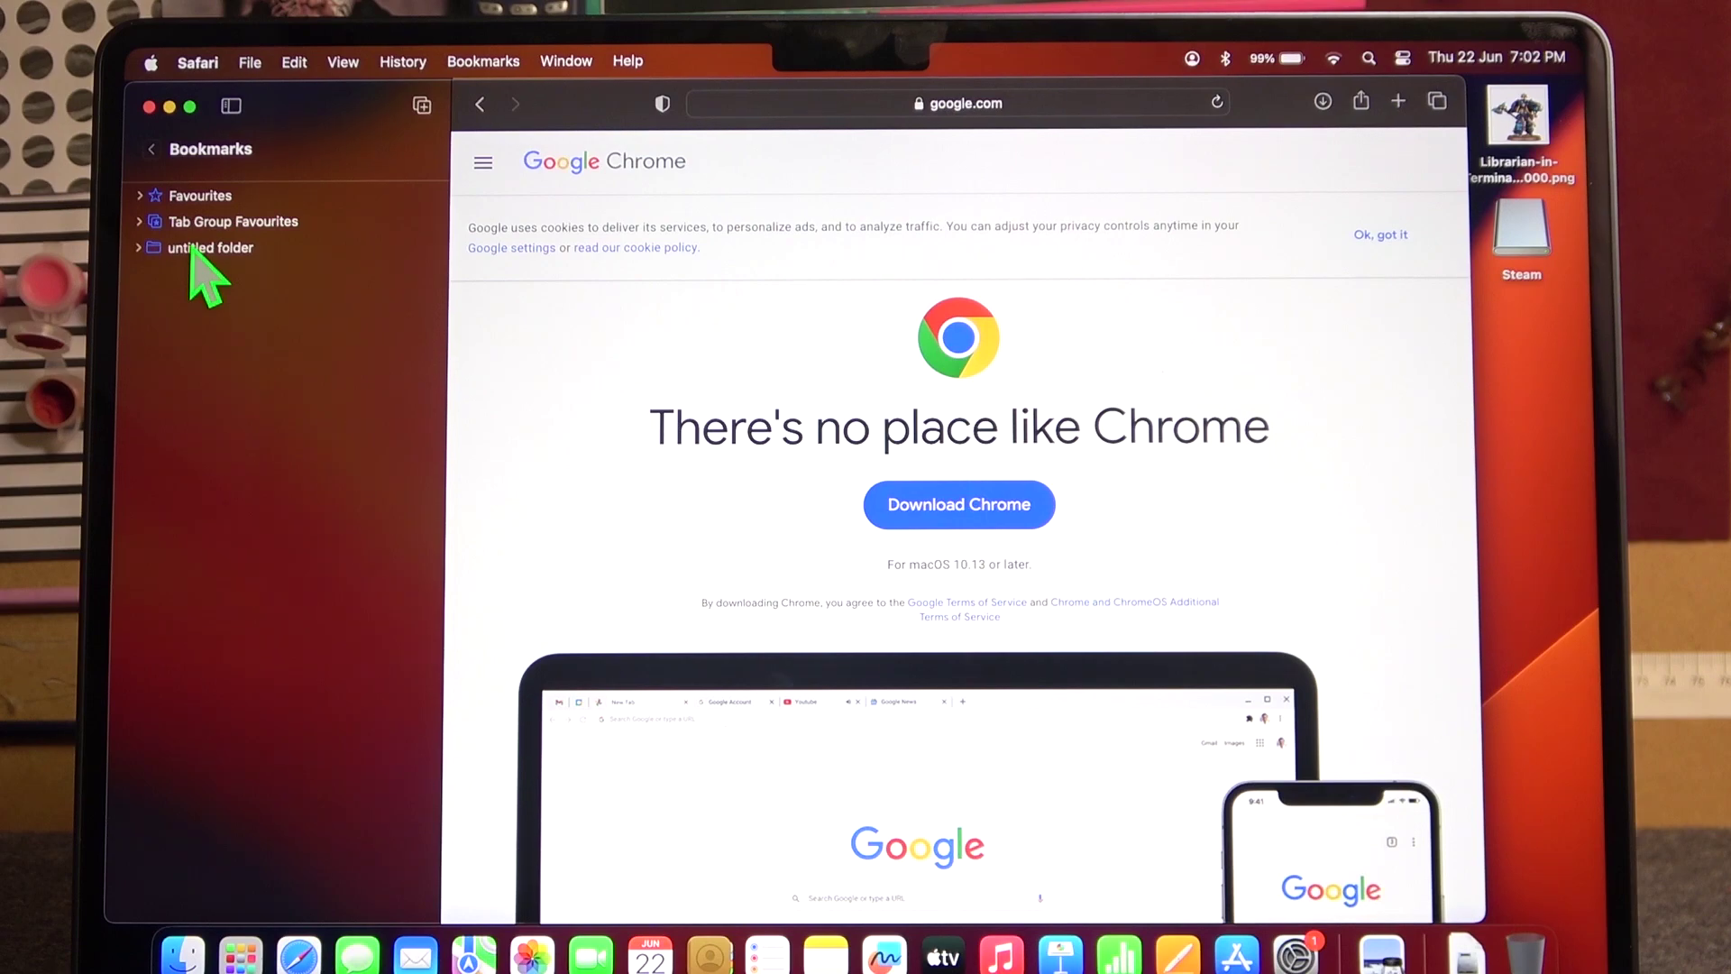
double_click(208, 248)
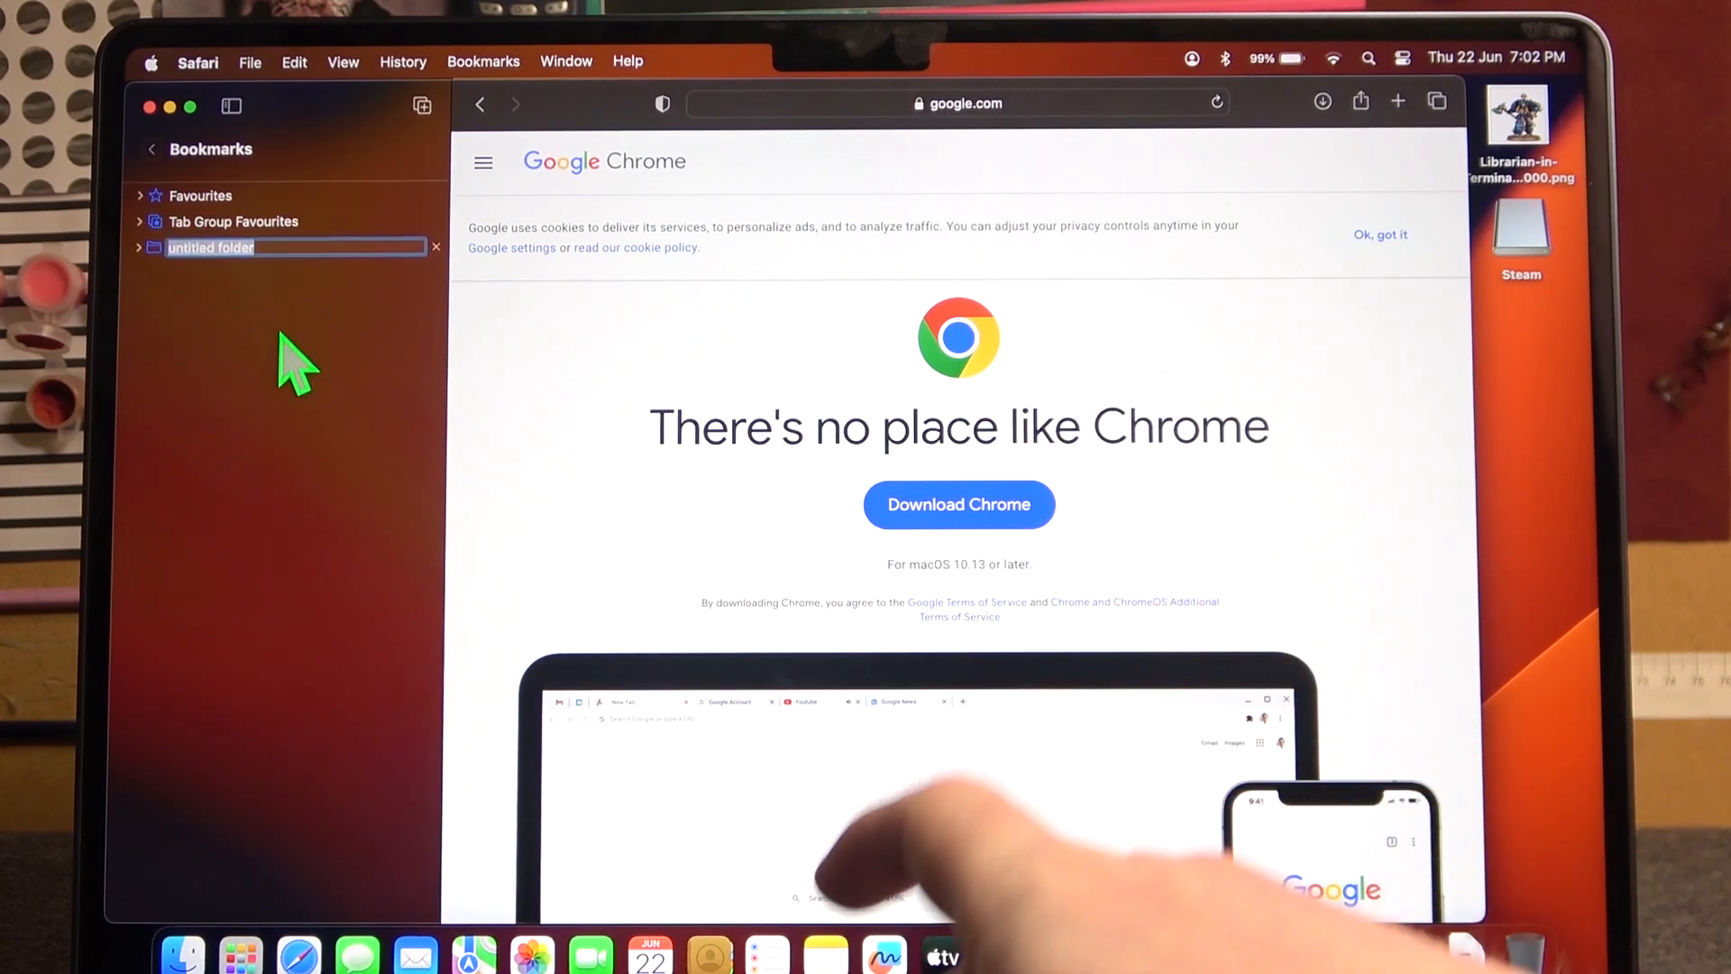
type("ghbuvyvj")
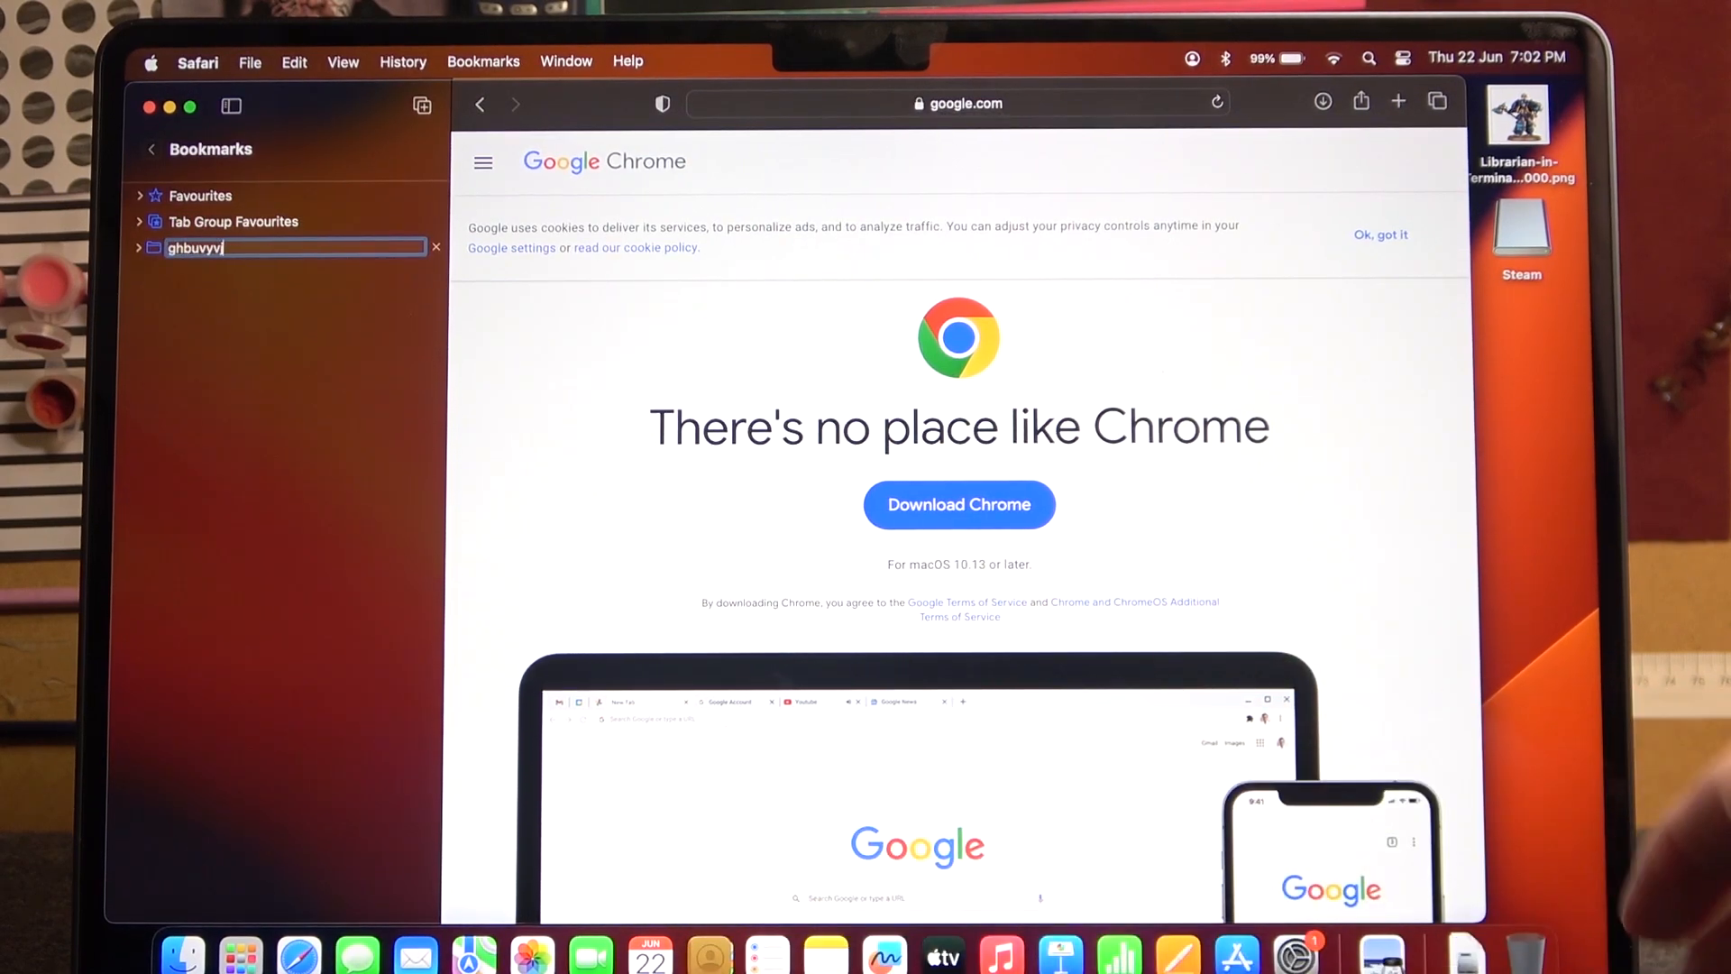